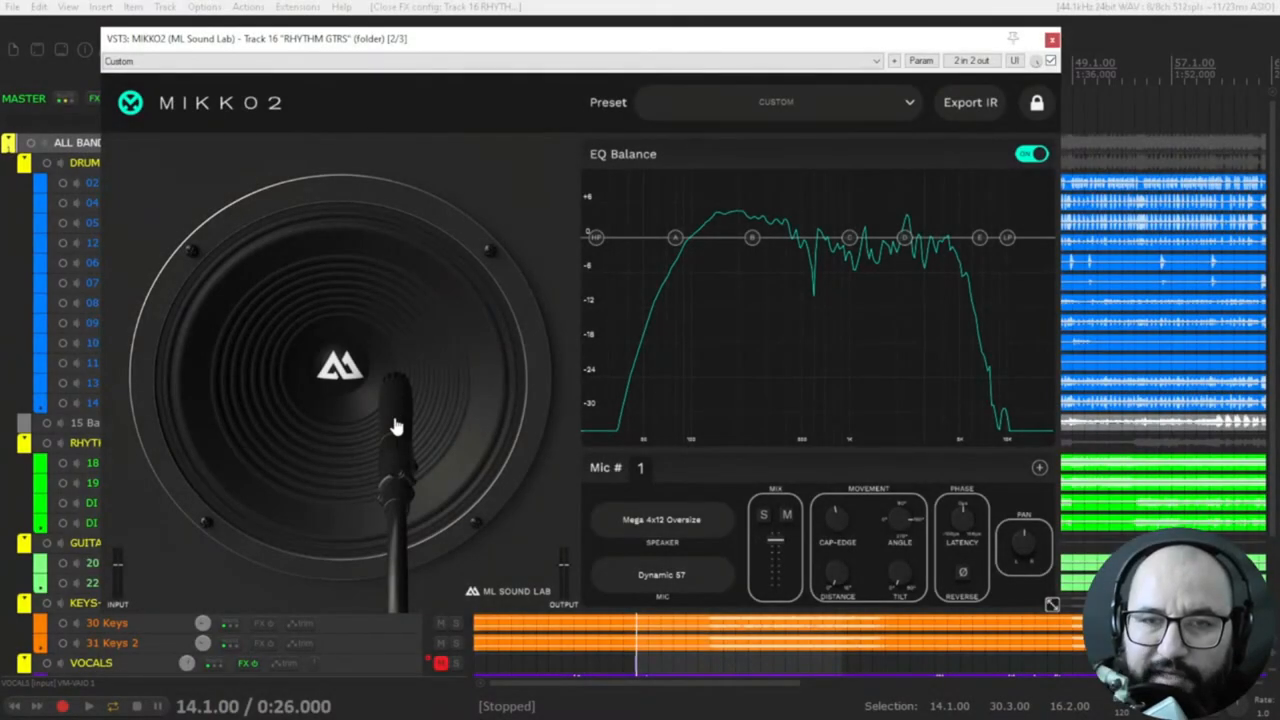
{"action": "mouse_move", "coordinate": [340, 400]}
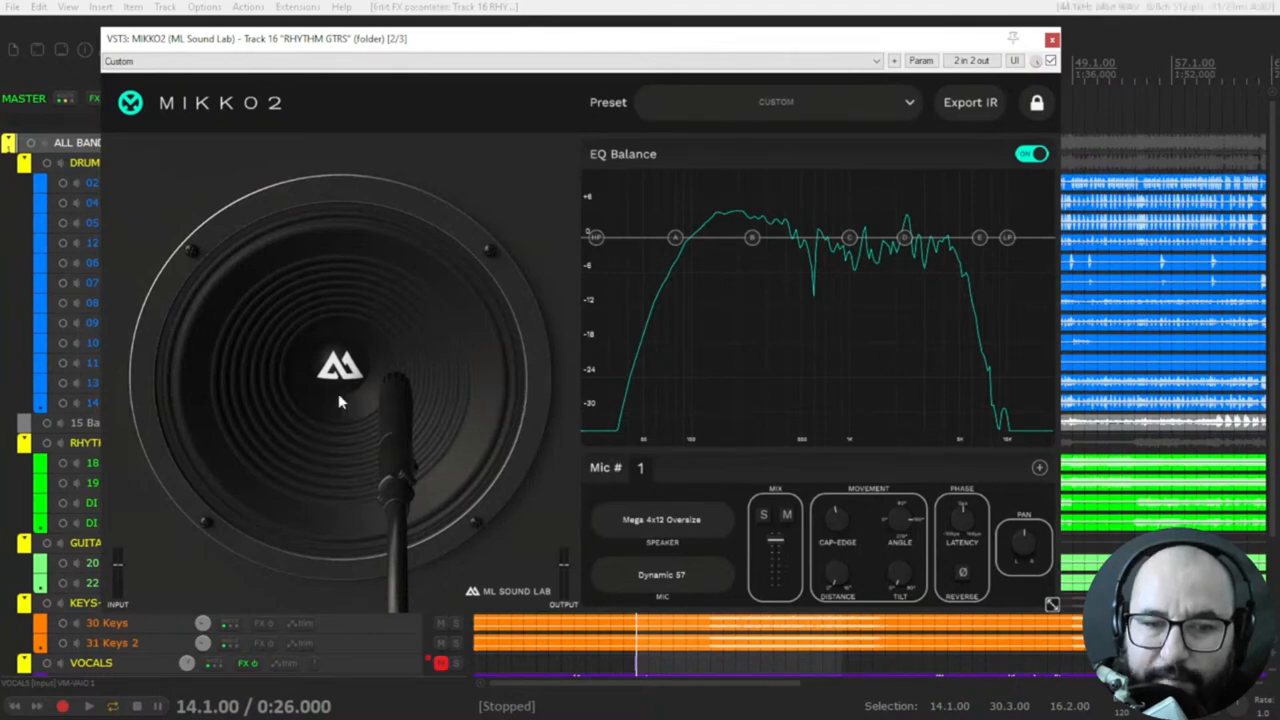
{"action": "mouse_move", "coordinate": [381, 446]}
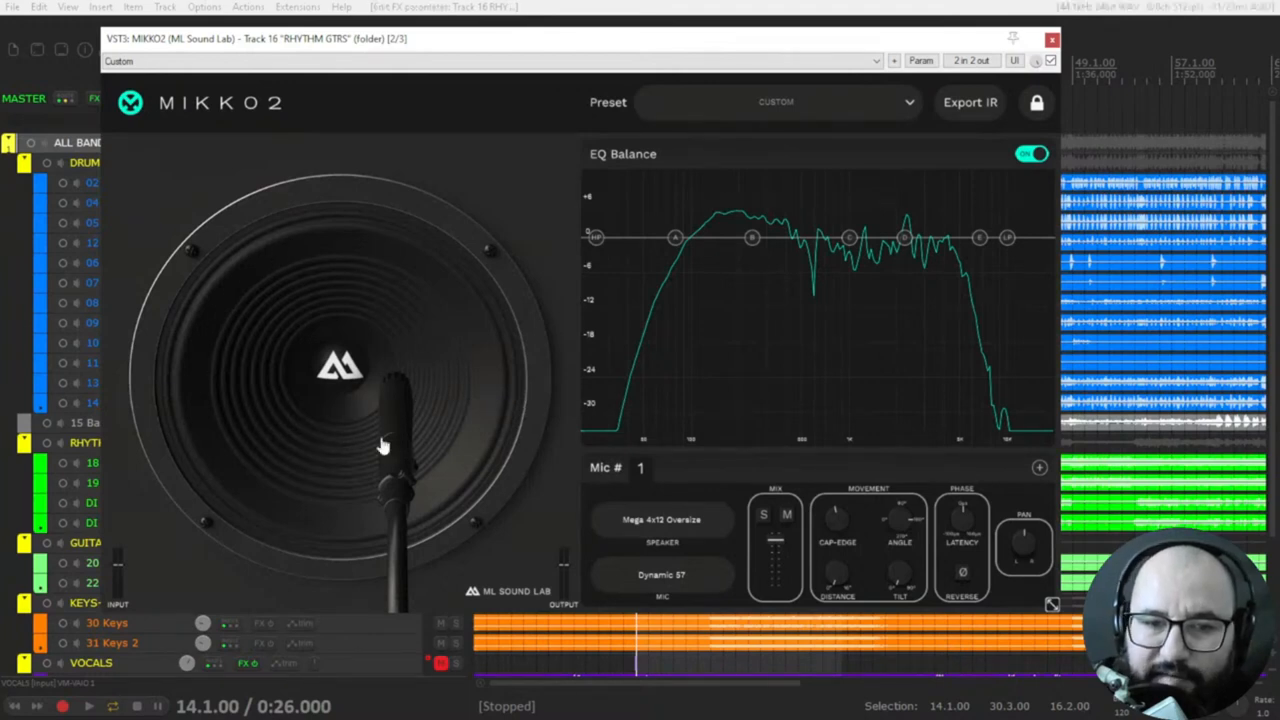
{"action": "mouse_move", "coordinate": [395, 435]}
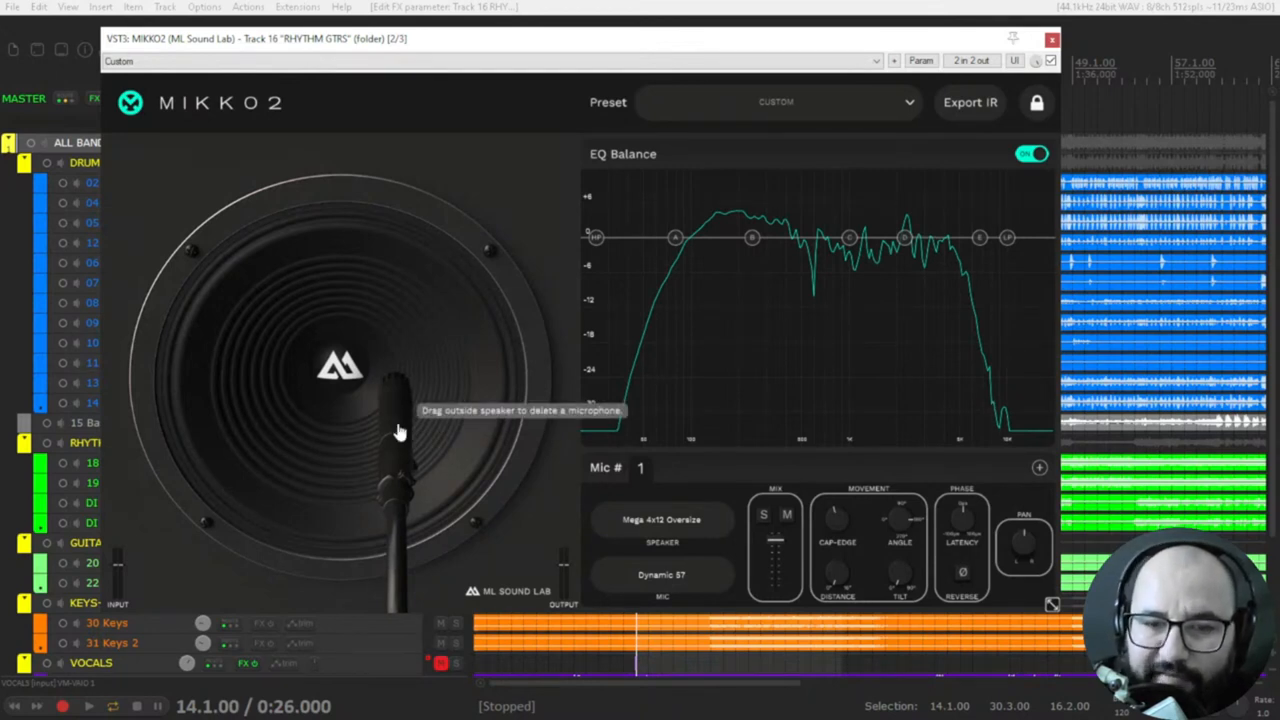
{"action": "mouse_move", "coordinate": [503, 456]}
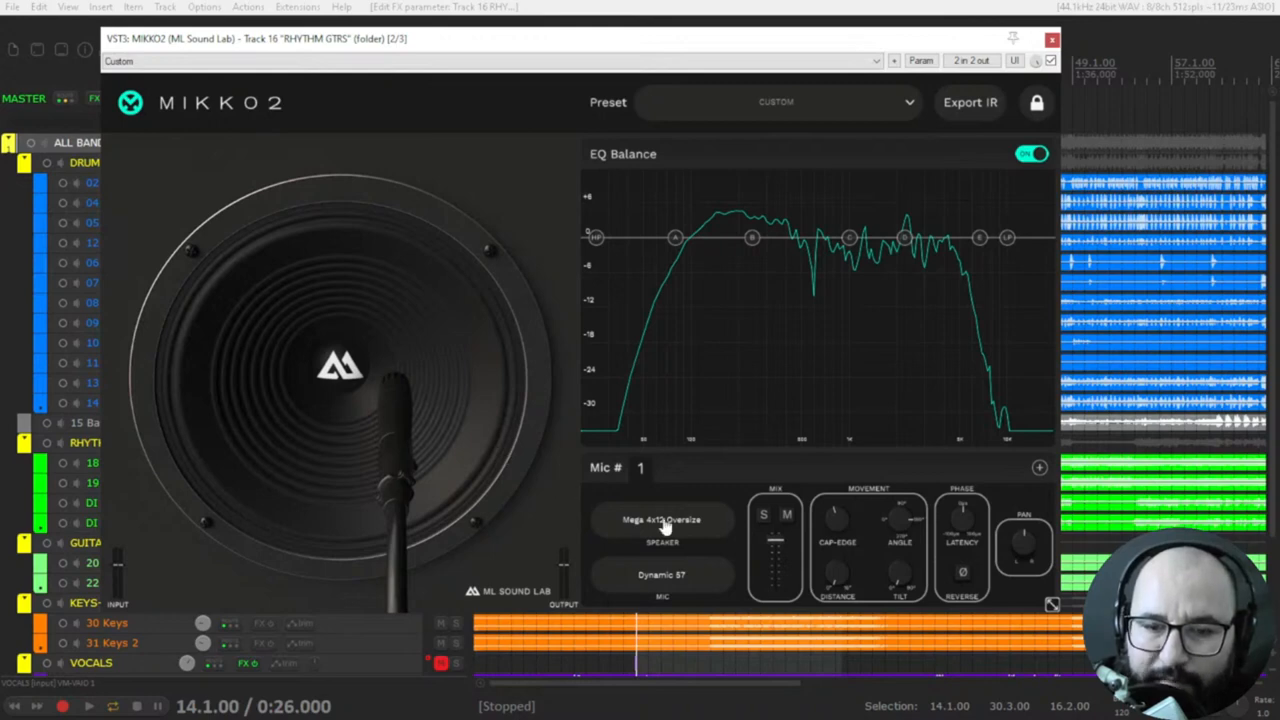
Step: Choose a mic from the Mic list, place it on the speaker's left side and pull a low-end EQ node
{"action": "left_click", "coordinate": [662, 519]}
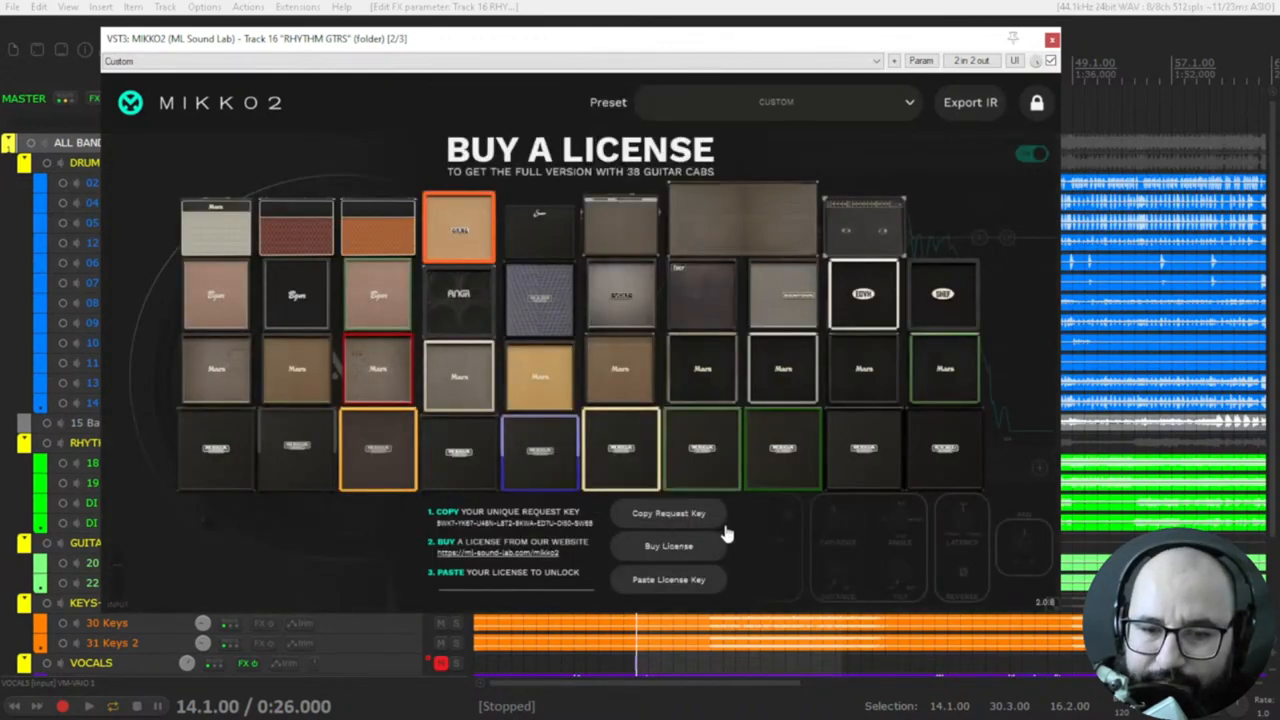
{"action": "mouse_move", "coordinate": [650, 145]}
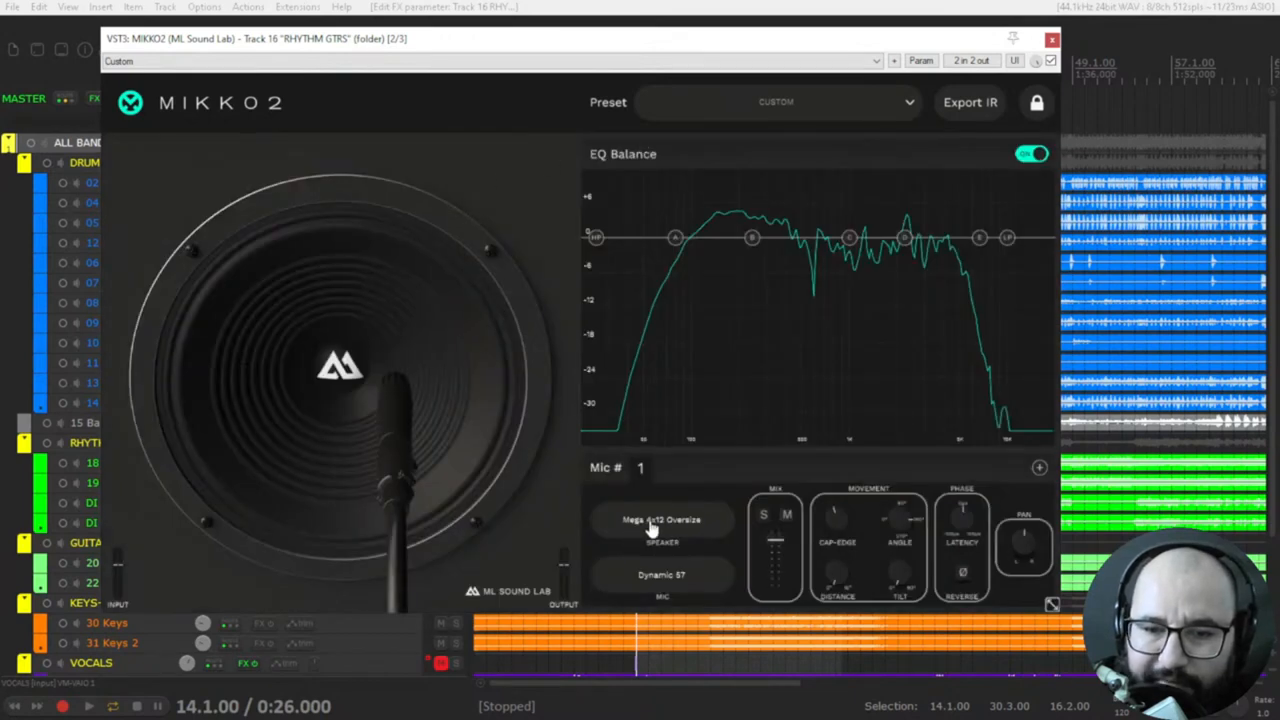
{"action": "mouse_move", "coordinate": [685, 583]}
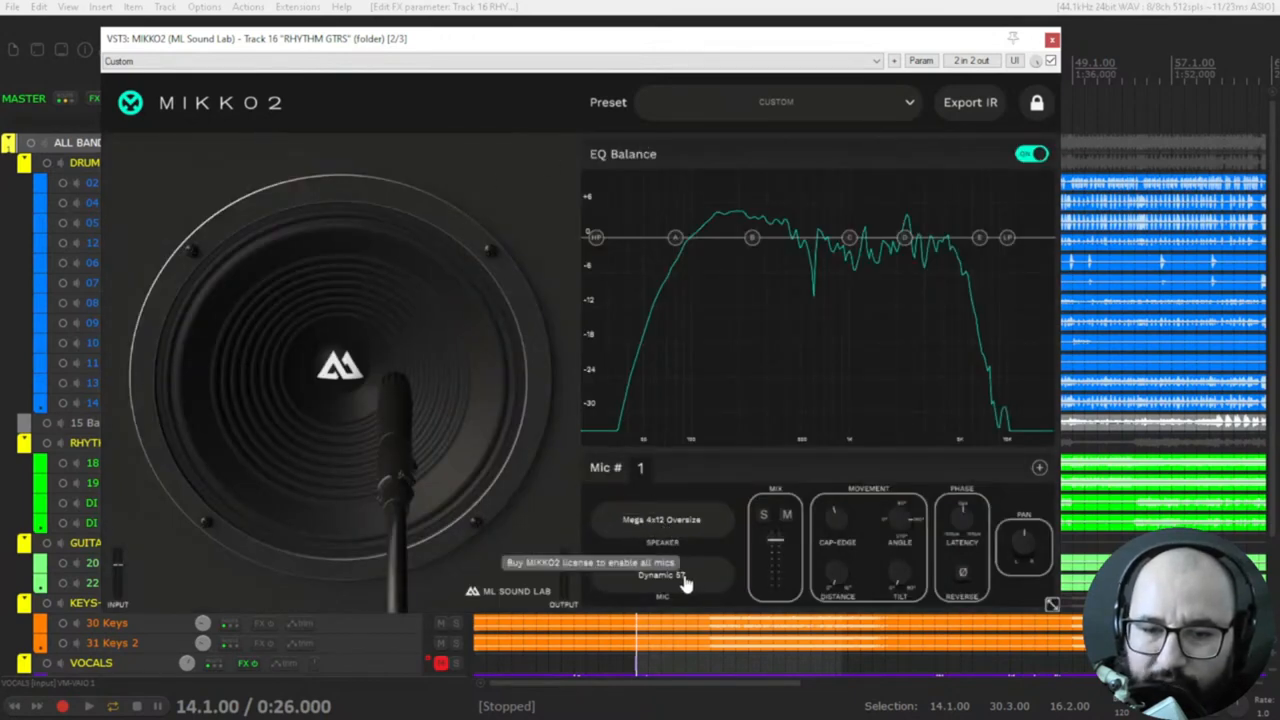
{"action": "left_click", "coordinate": [660, 575]}
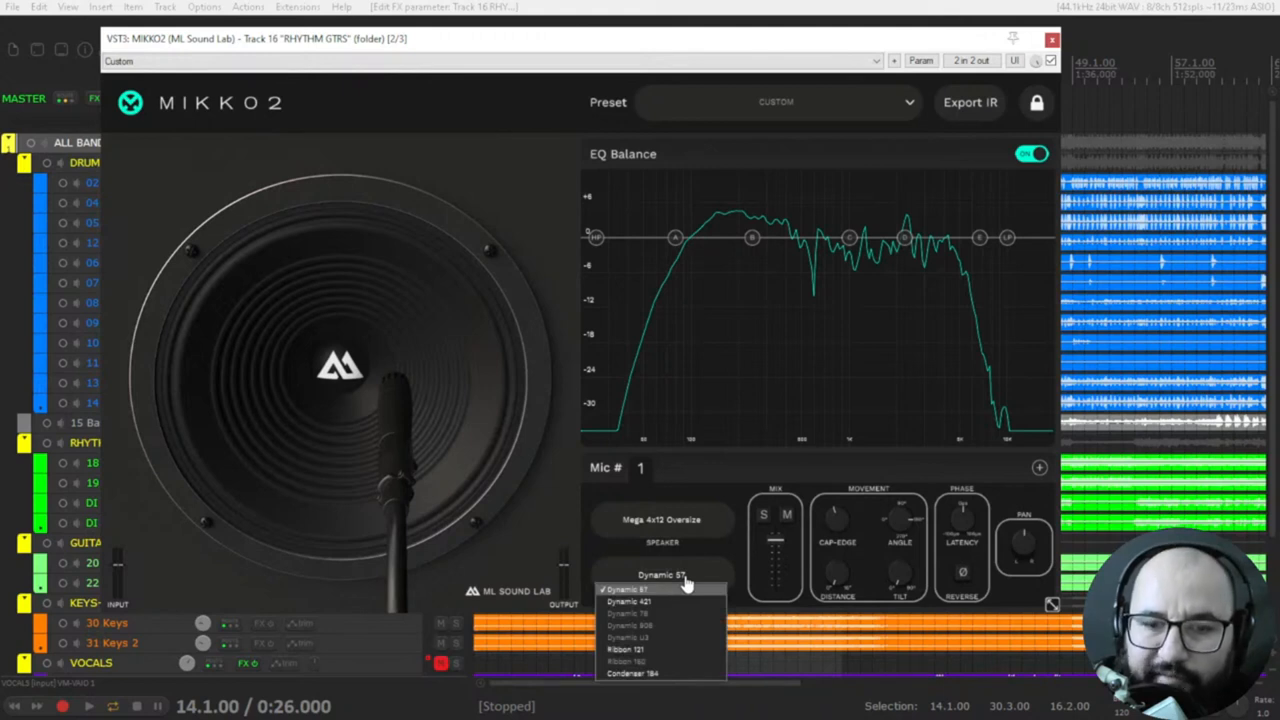
{"action": "mouse_move", "coordinate": [668, 601]}
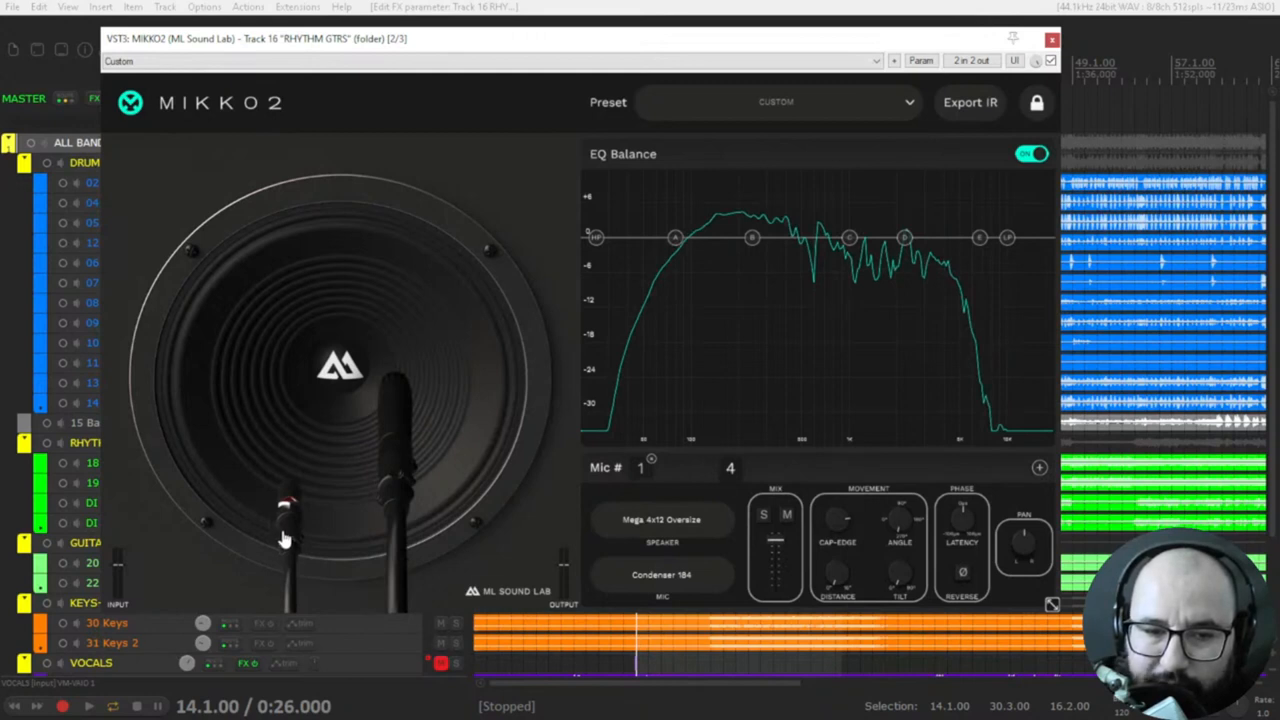
{"action": "left_click_drag", "start_coordinate": [285, 540], "coordinate": [295, 465]}
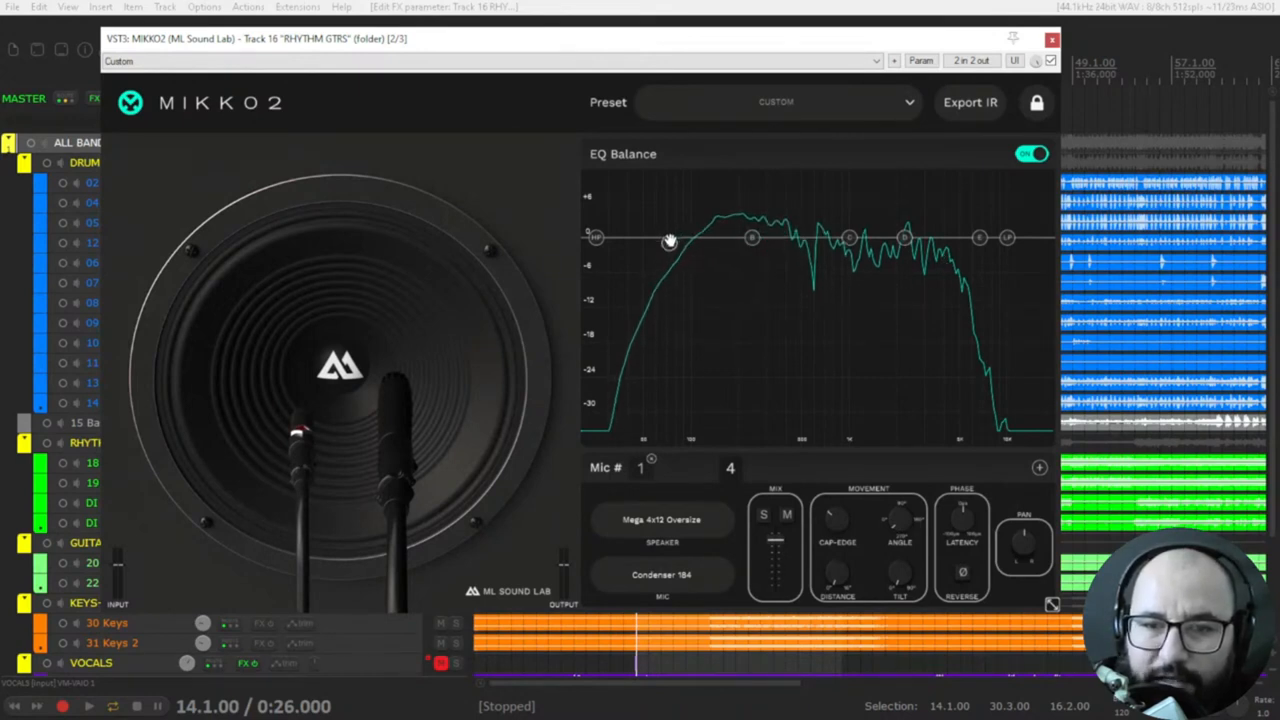
{"action": "left_click_drag", "start_coordinate": [670, 240], "coordinate": [765, 242]}
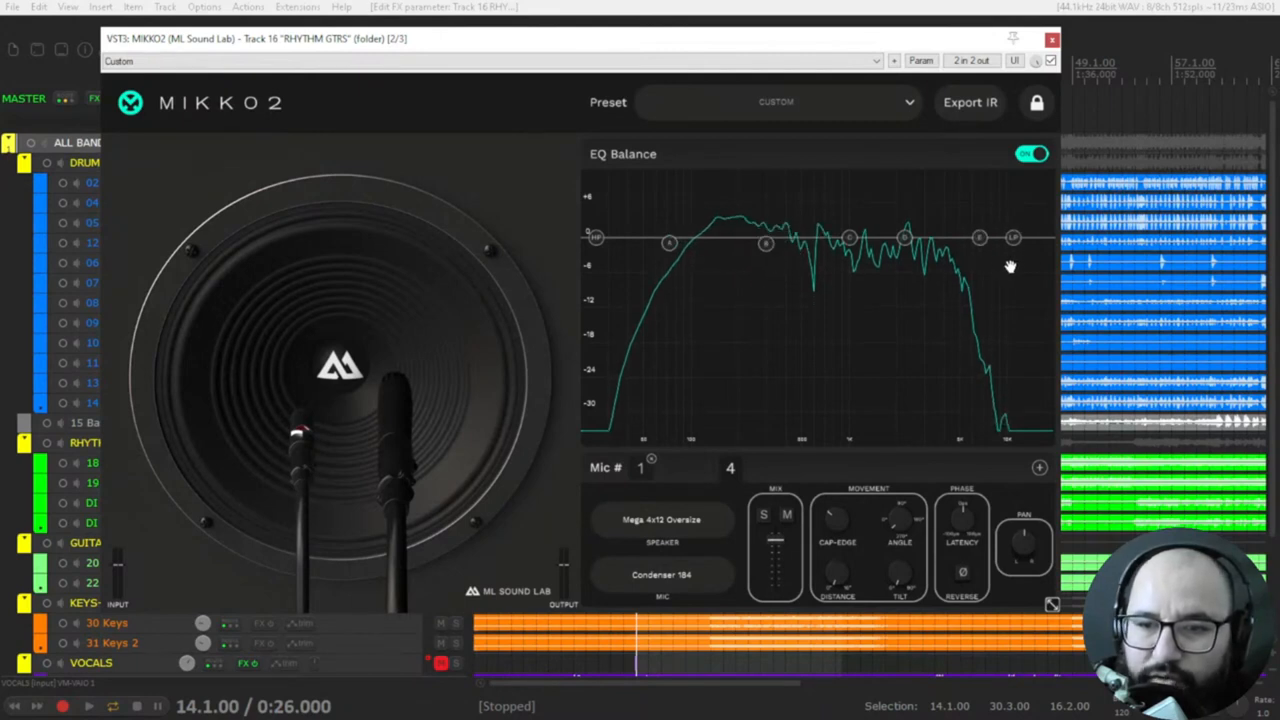
{"action": "mouse_move", "coordinate": [975, 305]}
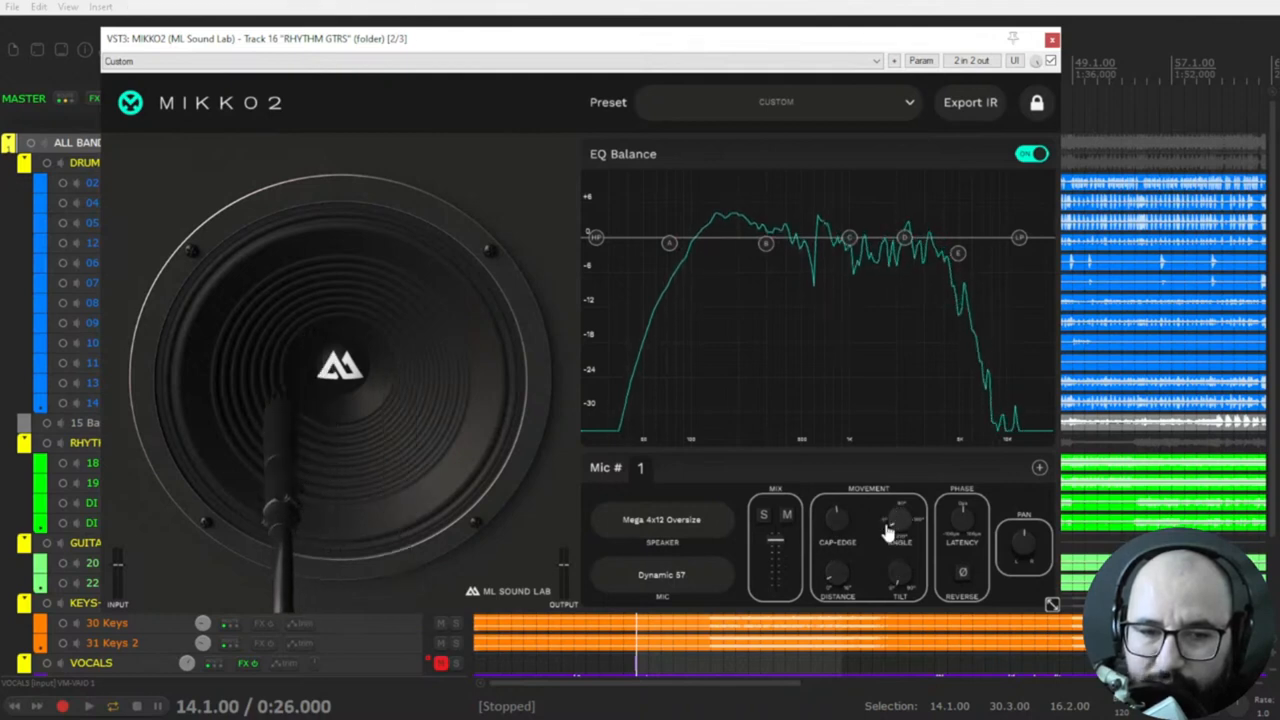
Step: Turn the Angle knob so the Dynamic 57 points diagonally across the speaker
{"action": "left_click_drag", "start_coordinate": [890, 525], "coordinate": [900, 560]}
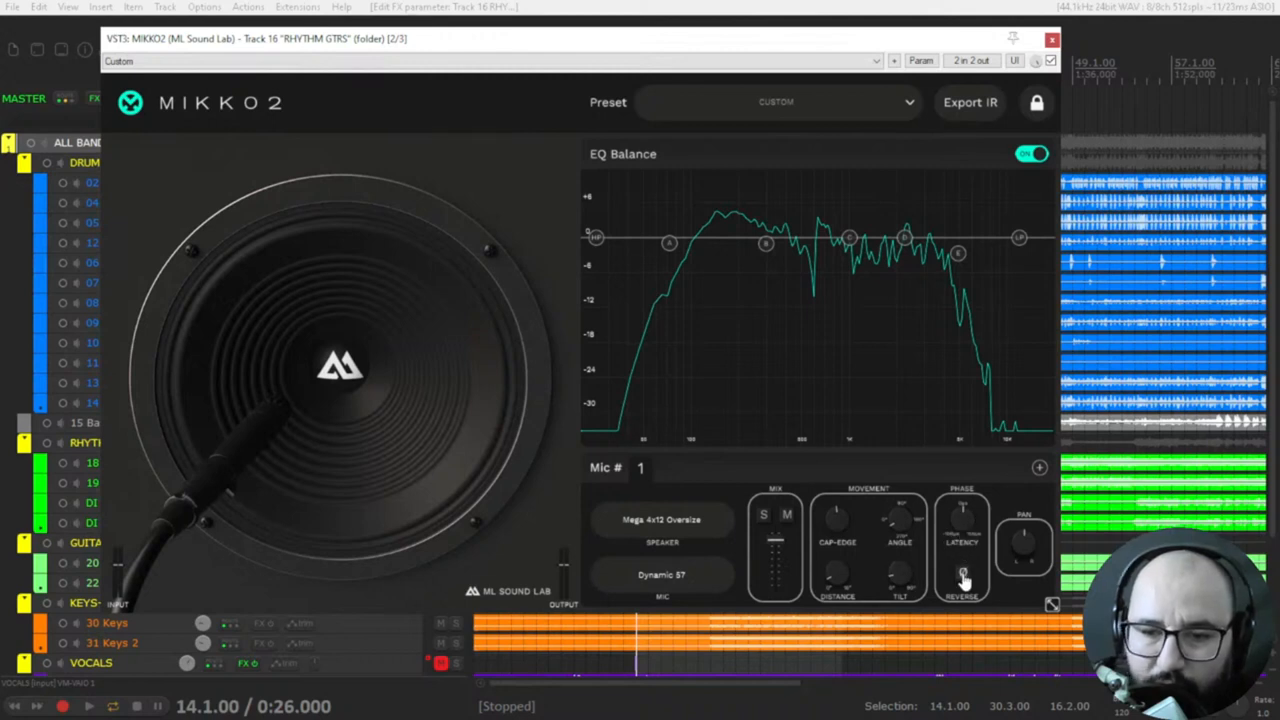
{"action": "mouse_move", "coordinate": [960, 578]}
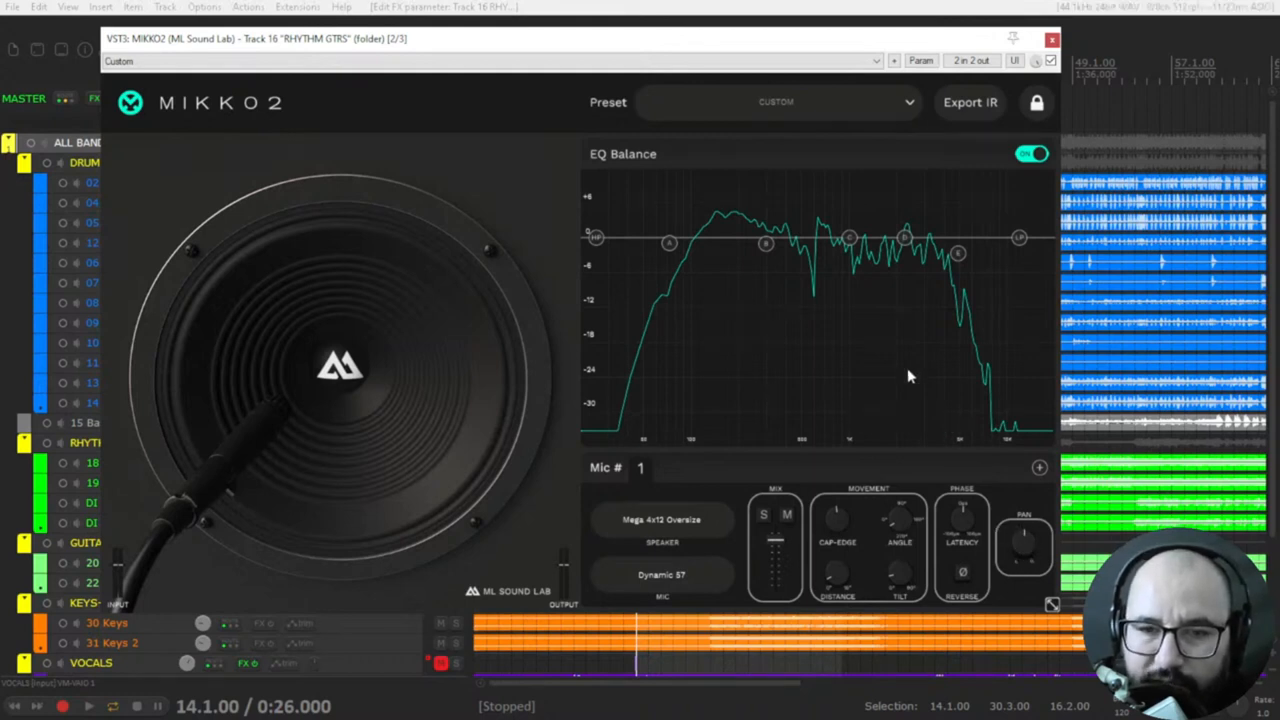
{"action": "left_click", "coordinate": [1032, 153]}
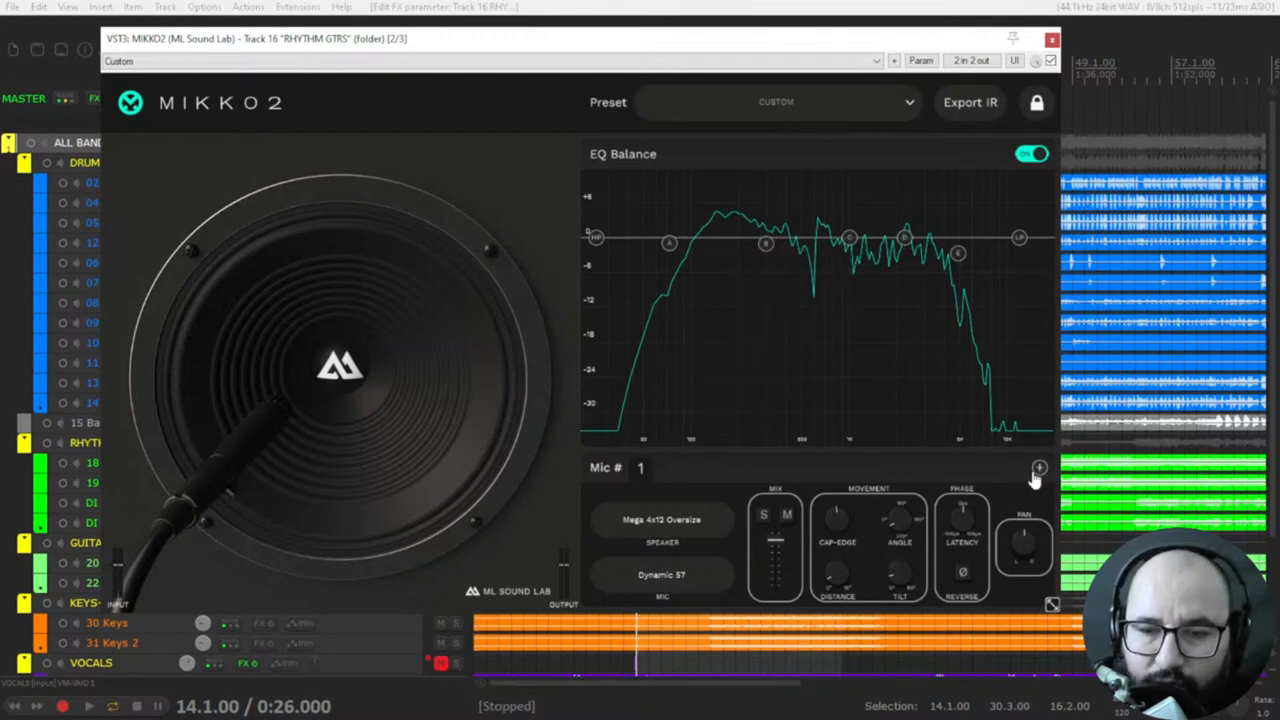
Step: Add a second microphone, a Dynamic 421, beside the angled Dynamic 57
{"action": "left_click", "coordinate": [1039, 467]}
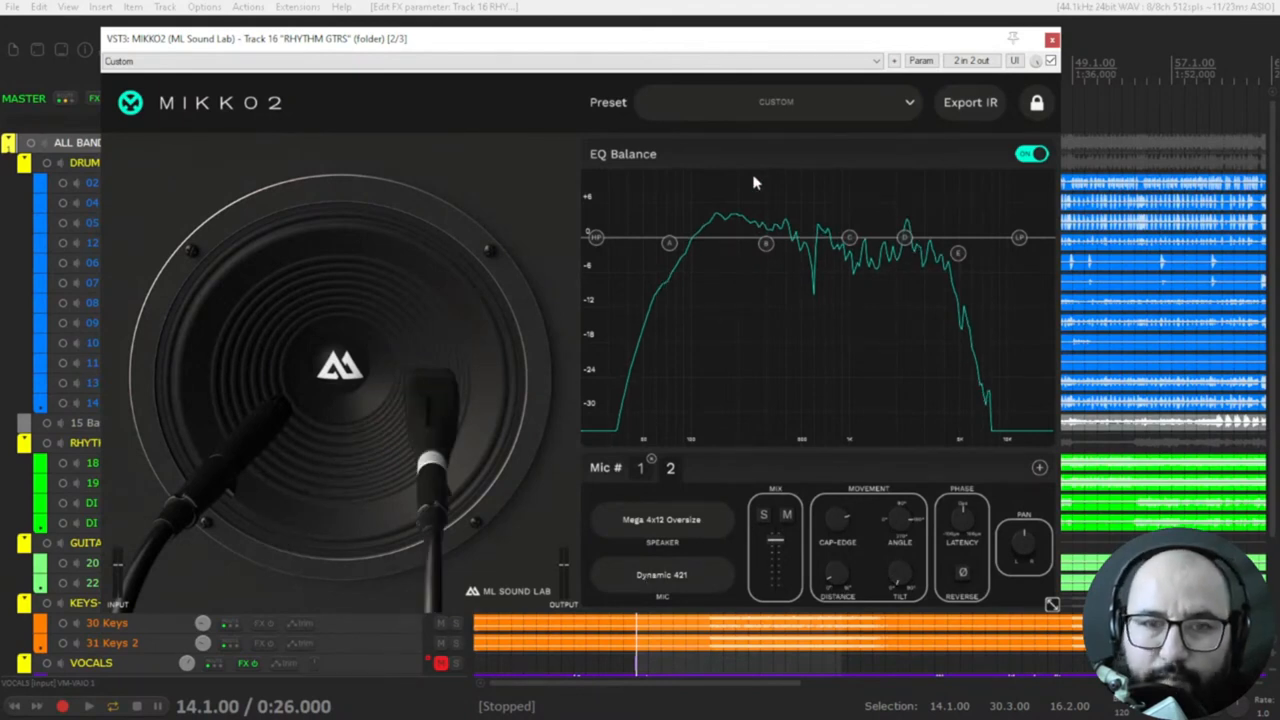
{"action": "mouse_move", "coordinate": [657, 189]}
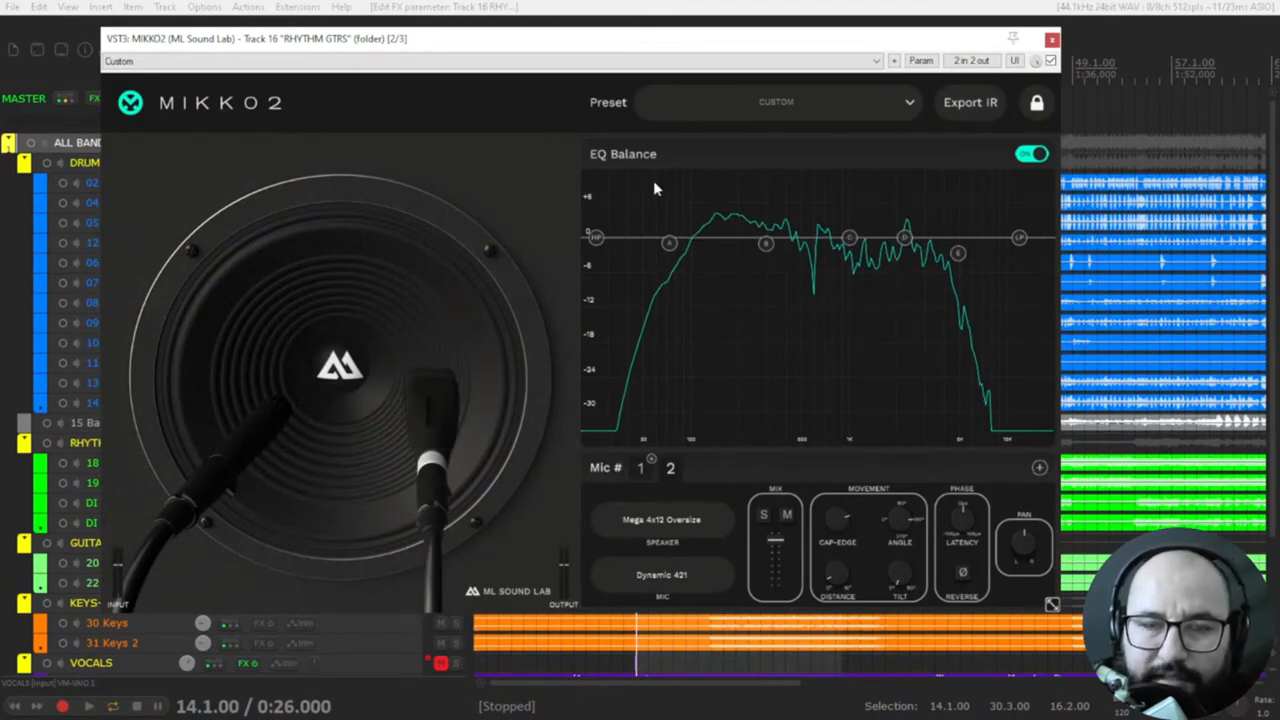
{"action": "mouse_move", "coordinate": [670, 190]}
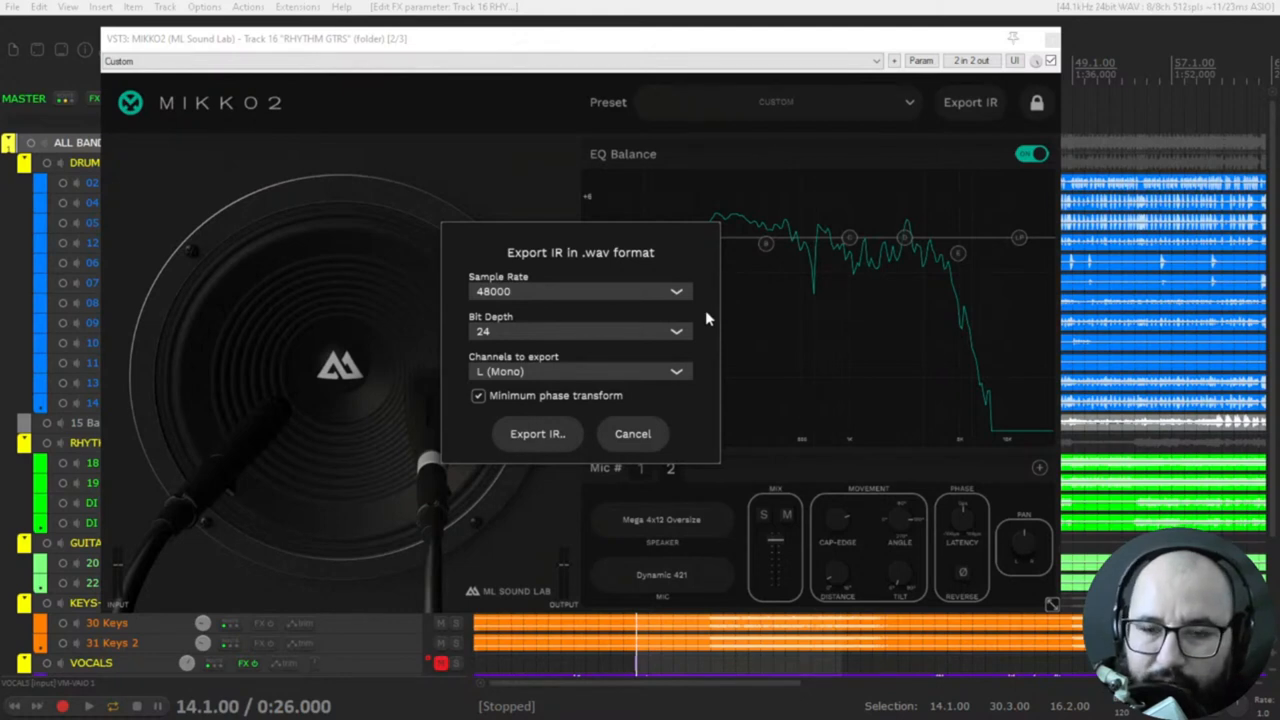
{"action": "mouse_move", "coordinate": [704, 333]}
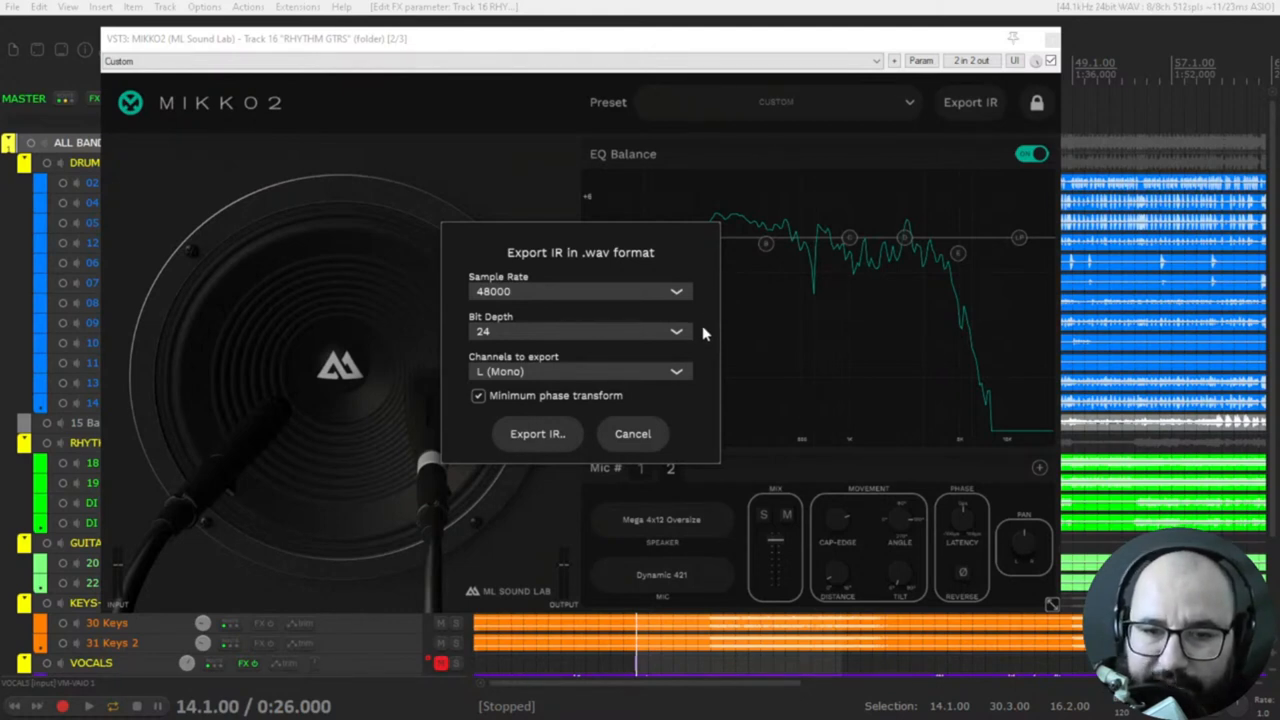
{"action": "mouse_move", "coordinate": [710, 355]}
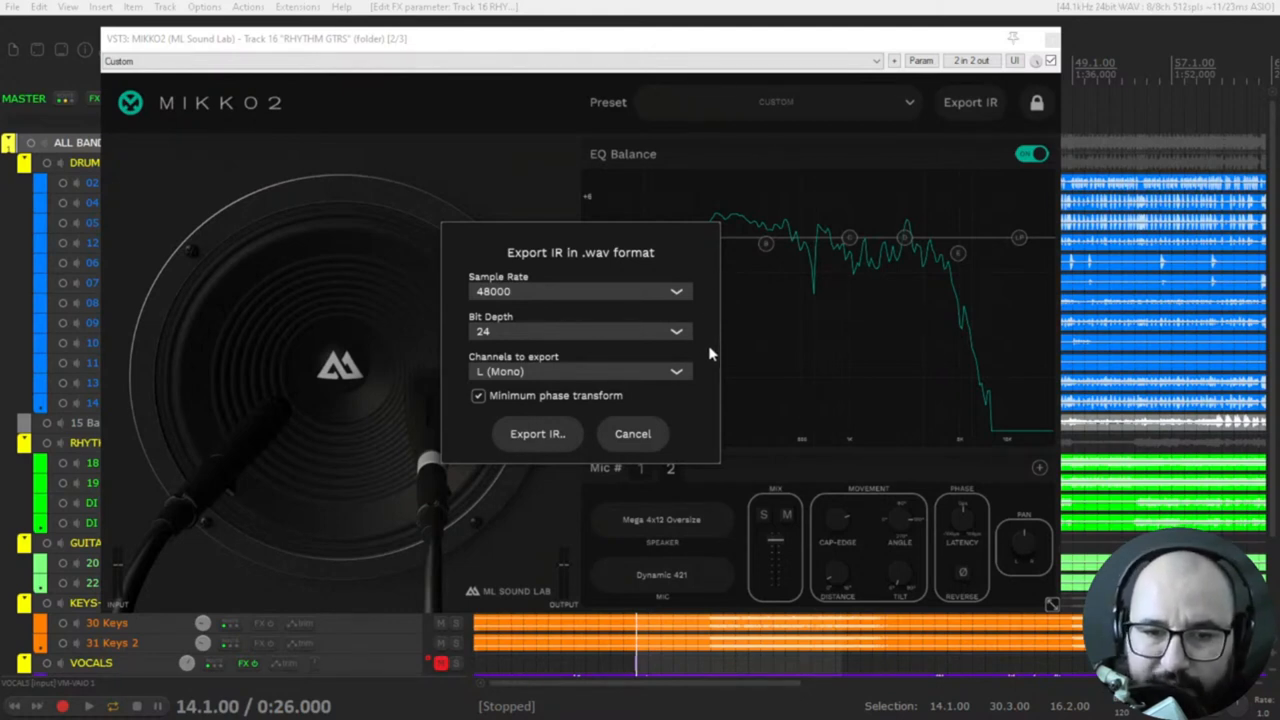
{"action": "mouse_move", "coordinate": [675, 298]}
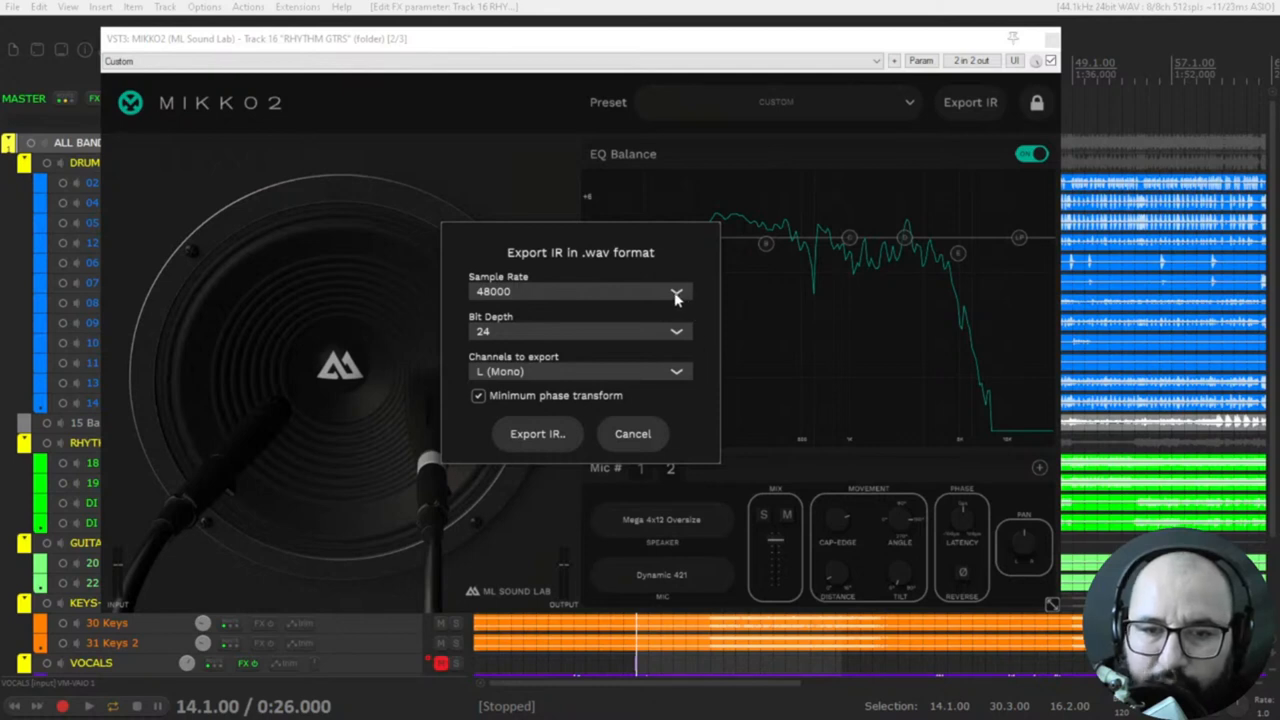
Step: Review the Export IR sample rate (48000) and channel choices, then cancel the export
{"action": "left_click", "coordinate": [676, 291]}
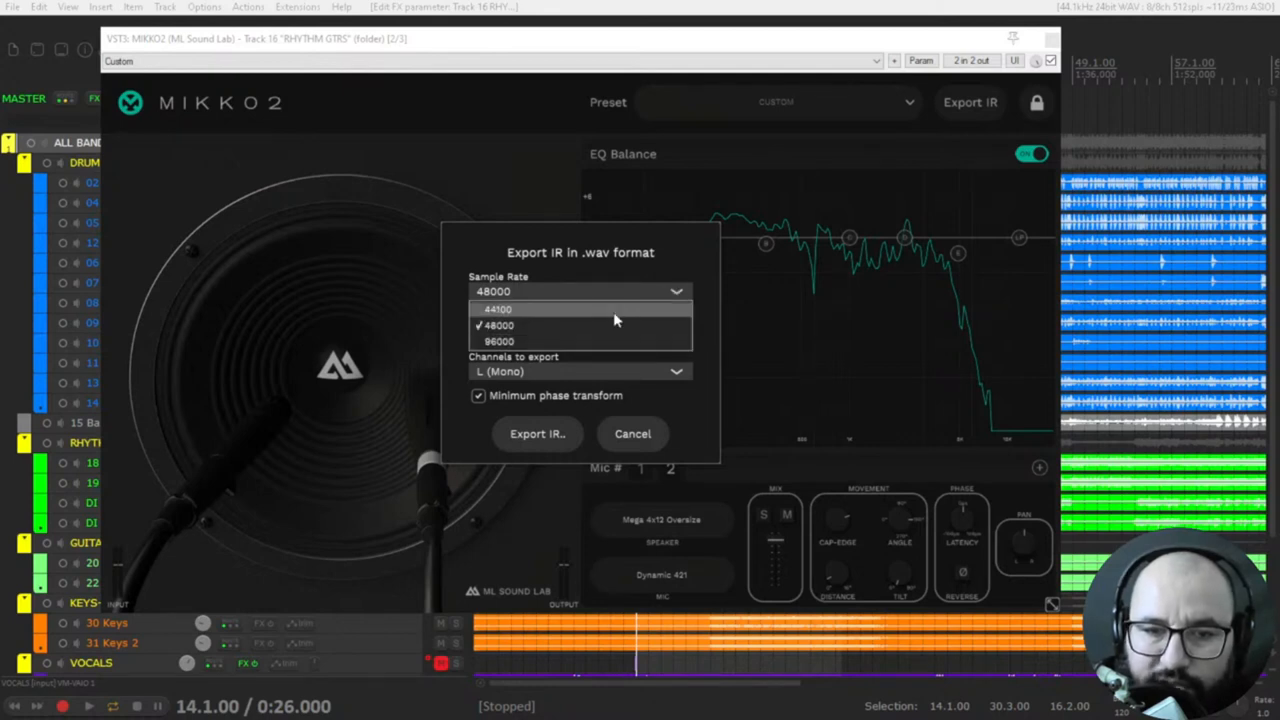
{"action": "mouse_move", "coordinate": [589, 317]}
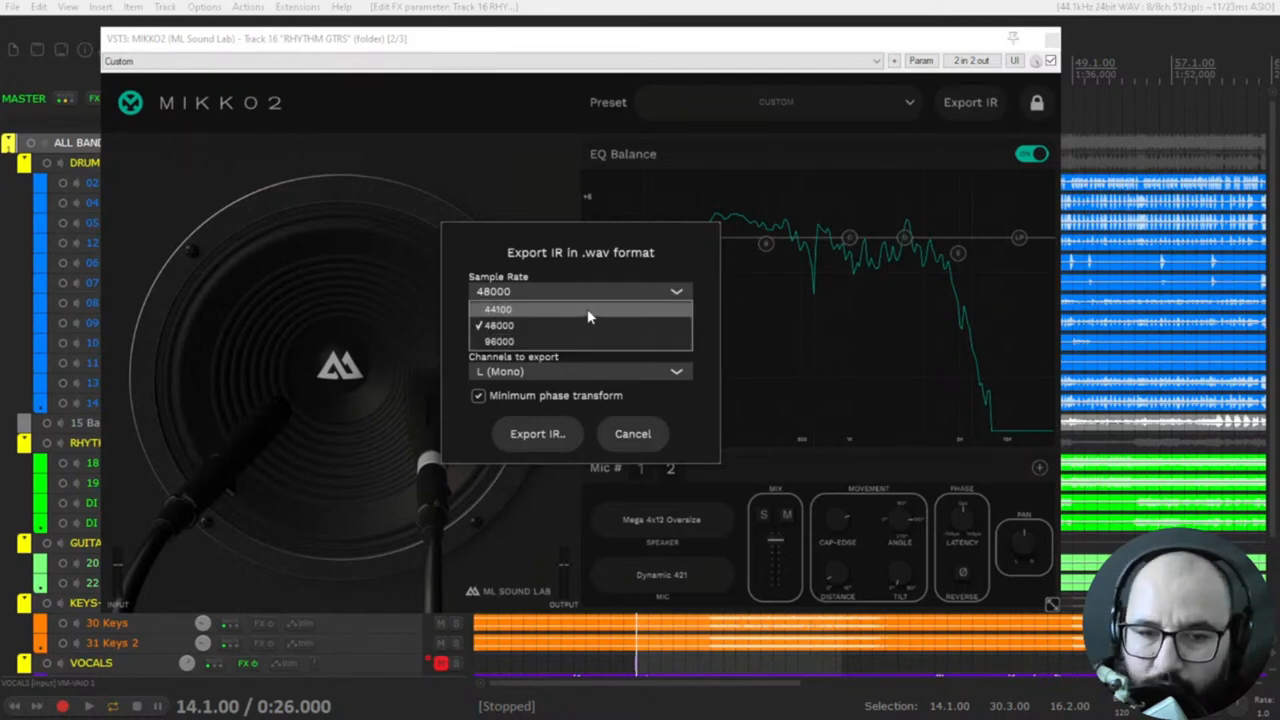
{"action": "left_click", "coordinate": [497, 325]}
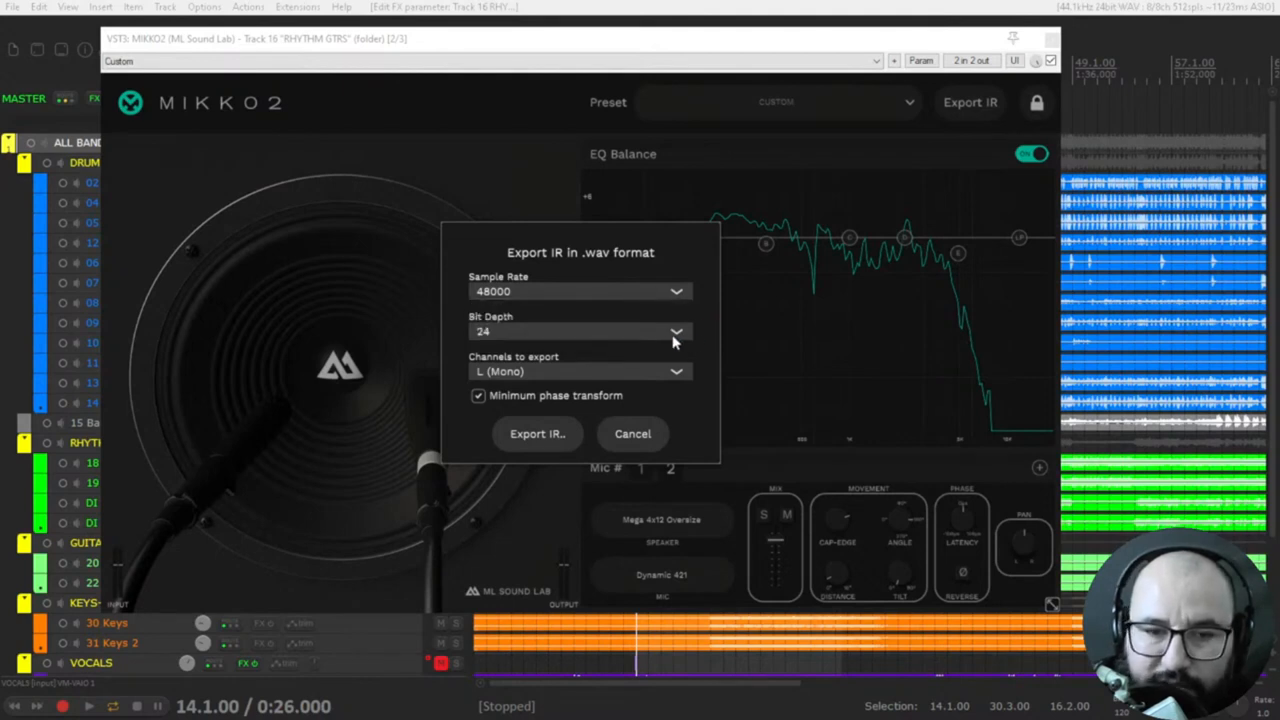
{"action": "mouse_move", "coordinate": [550, 335]}
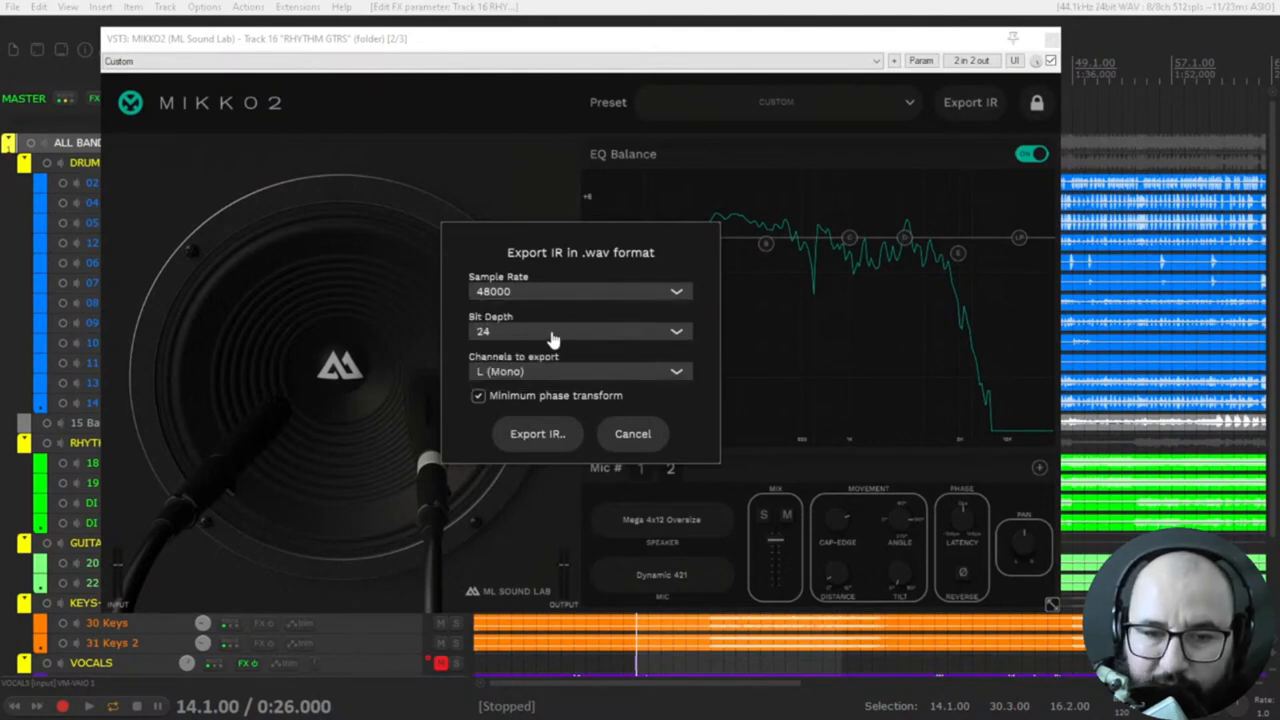
{"action": "left_click", "coordinate": [580, 371]}
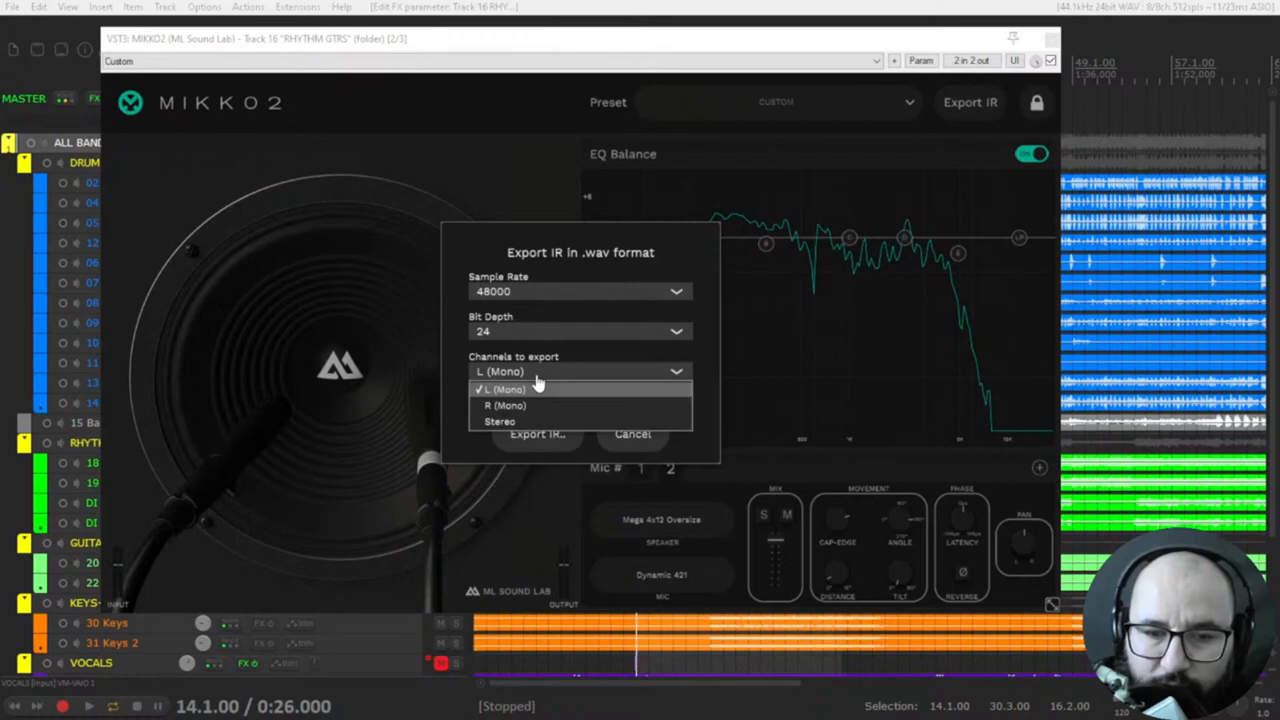
{"action": "mouse_move", "coordinate": [650, 383]}
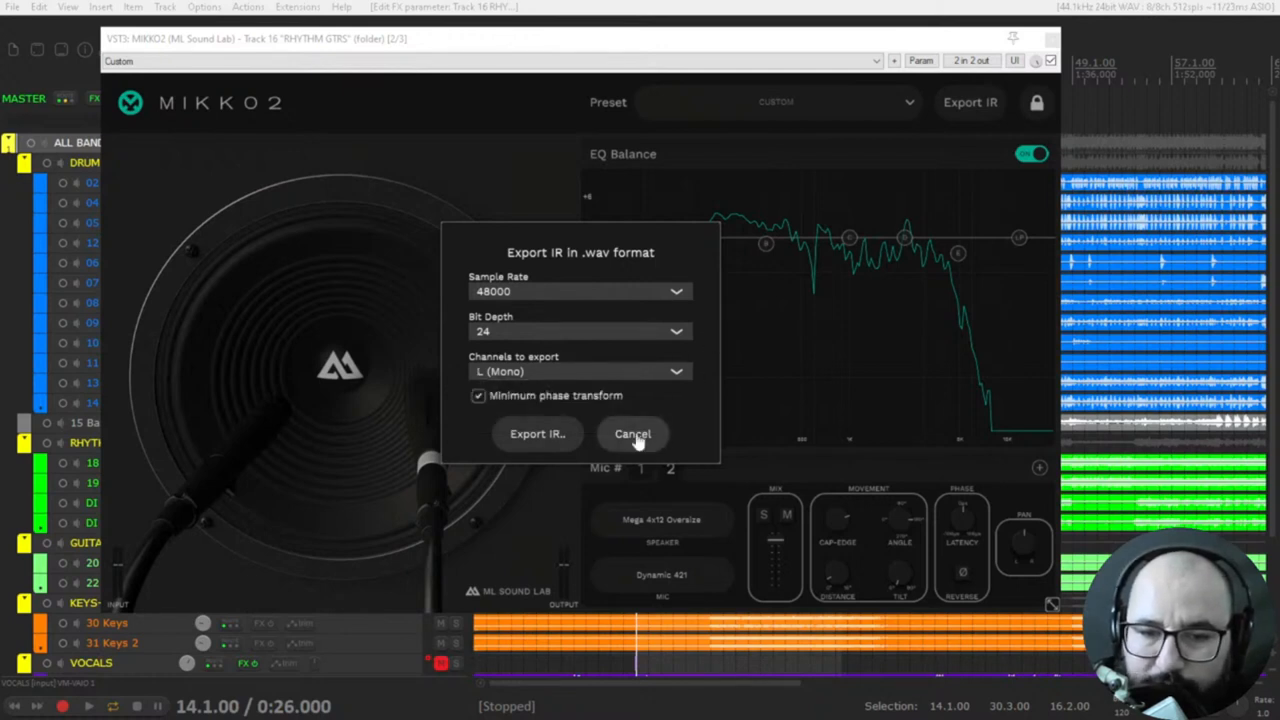
{"action": "left_click", "coordinate": [633, 433]}
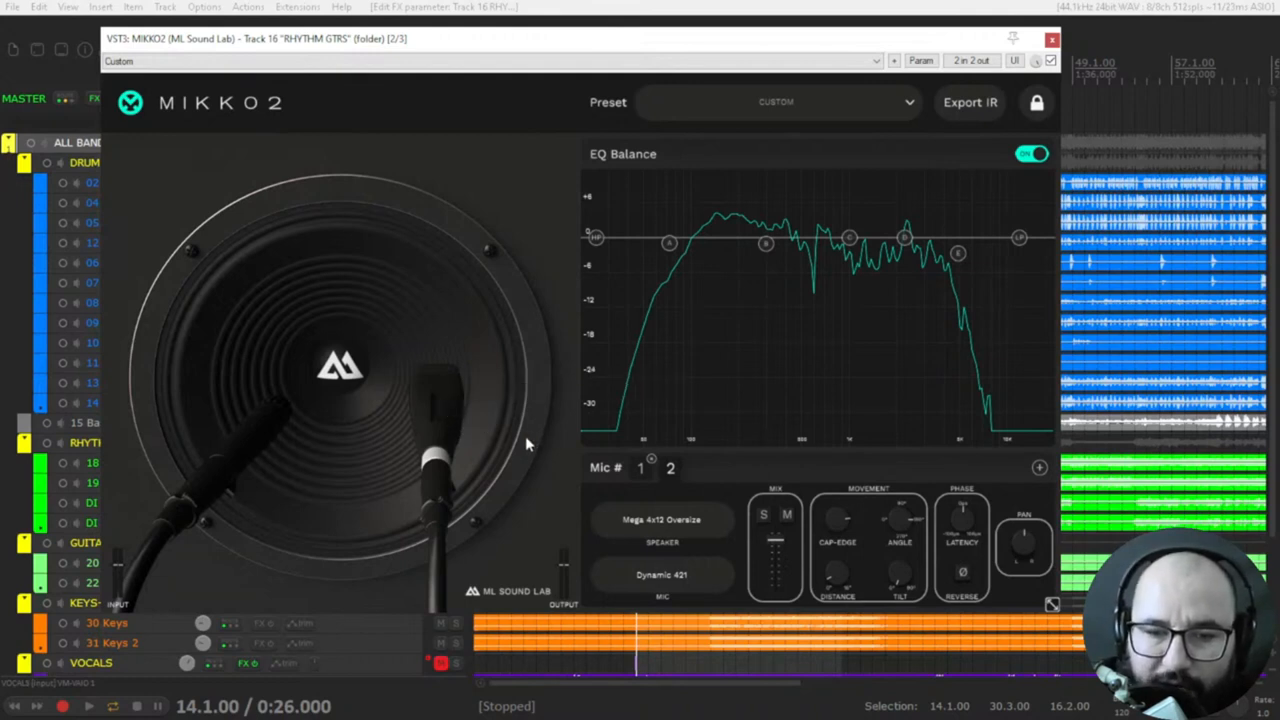
{"action": "mouse_move", "coordinate": [530, 468]}
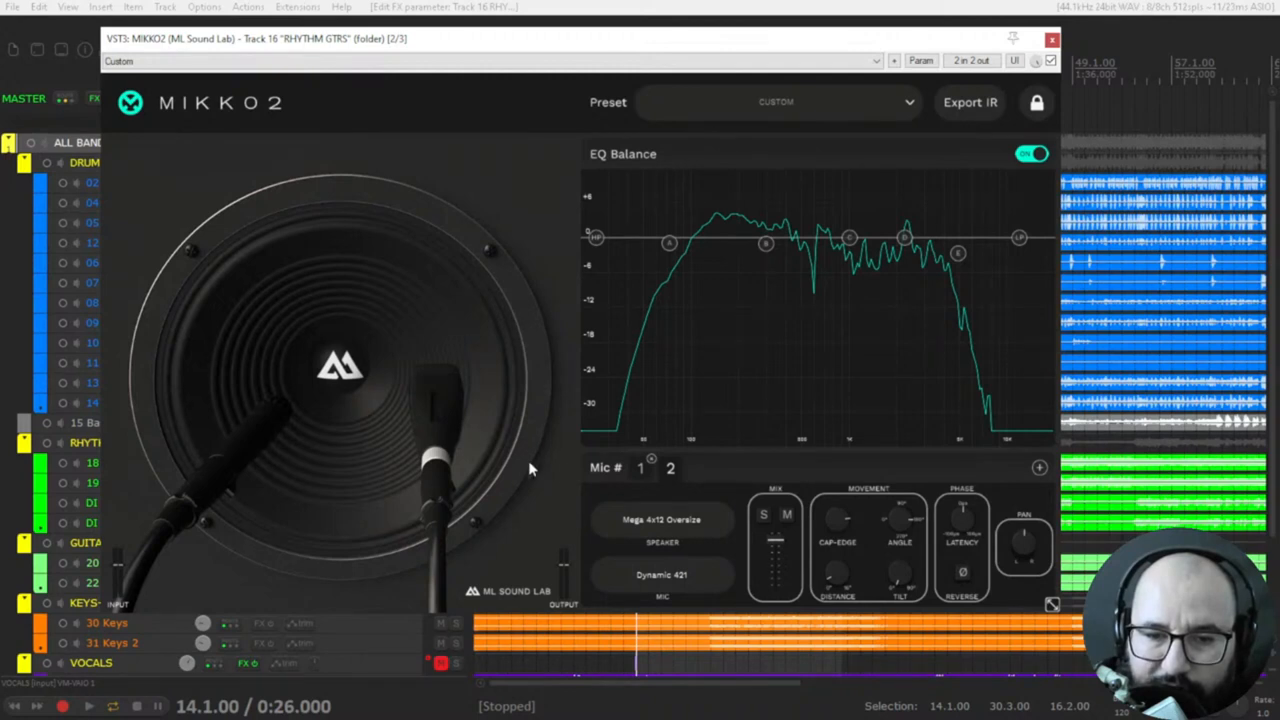
Step: Select Mic # 2 and remove it, leaving a single Dynamic 57
{"action": "left_click", "coordinate": [670, 468]}
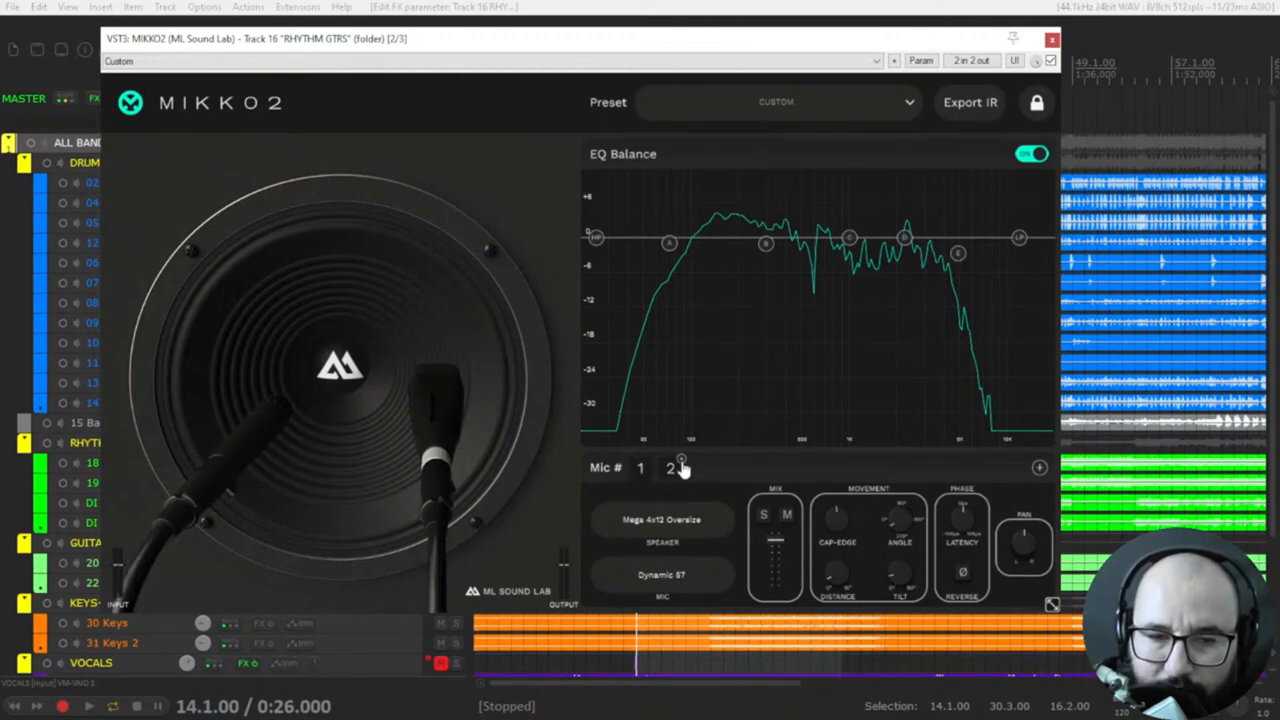
{"action": "left_click", "coordinate": [670, 468]}
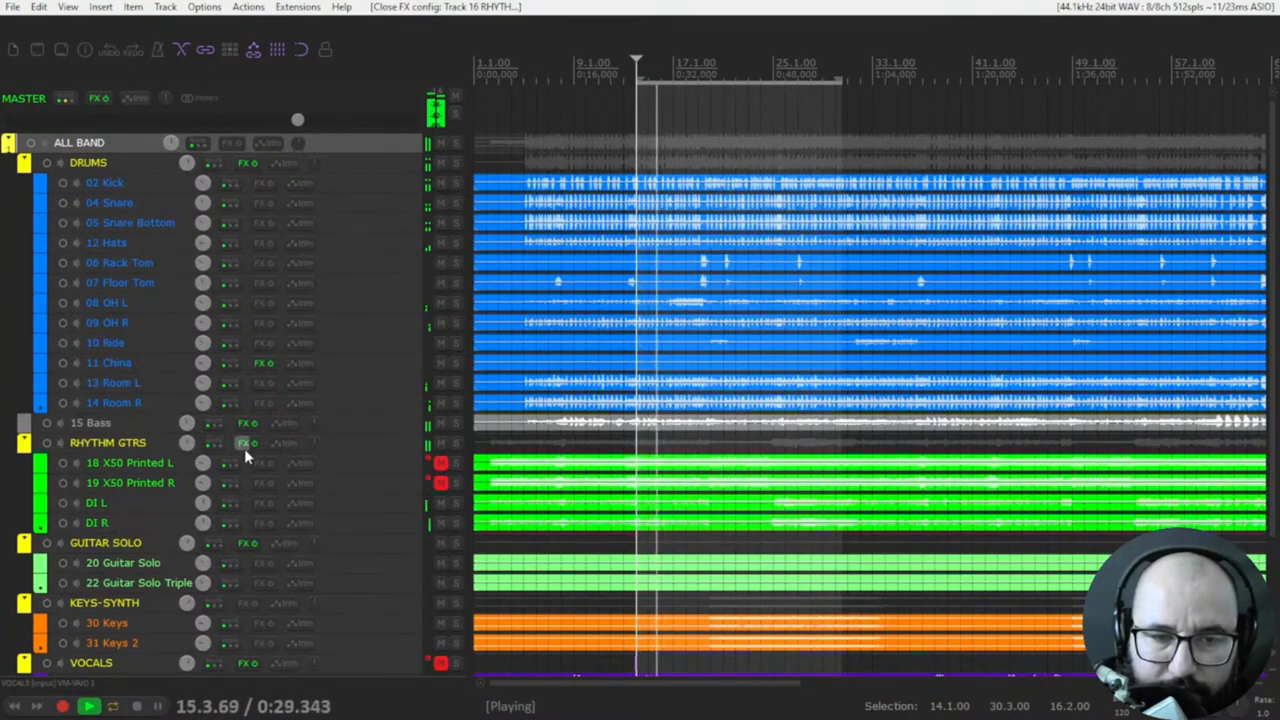
Step: Reopen MIKKO2 from the RHYTHM GTRS folder track's FX list
{"action": "left_click", "coordinate": [246, 442]}
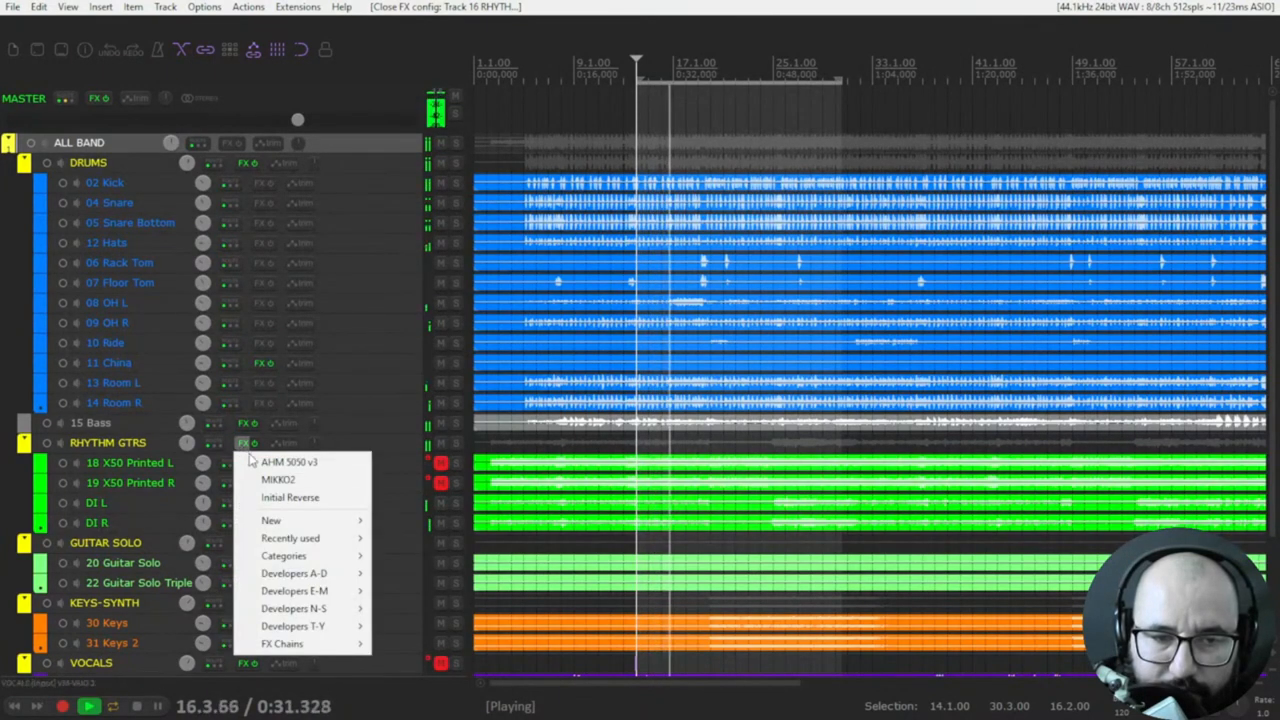
{"action": "left_click", "coordinate": [278, 479]}
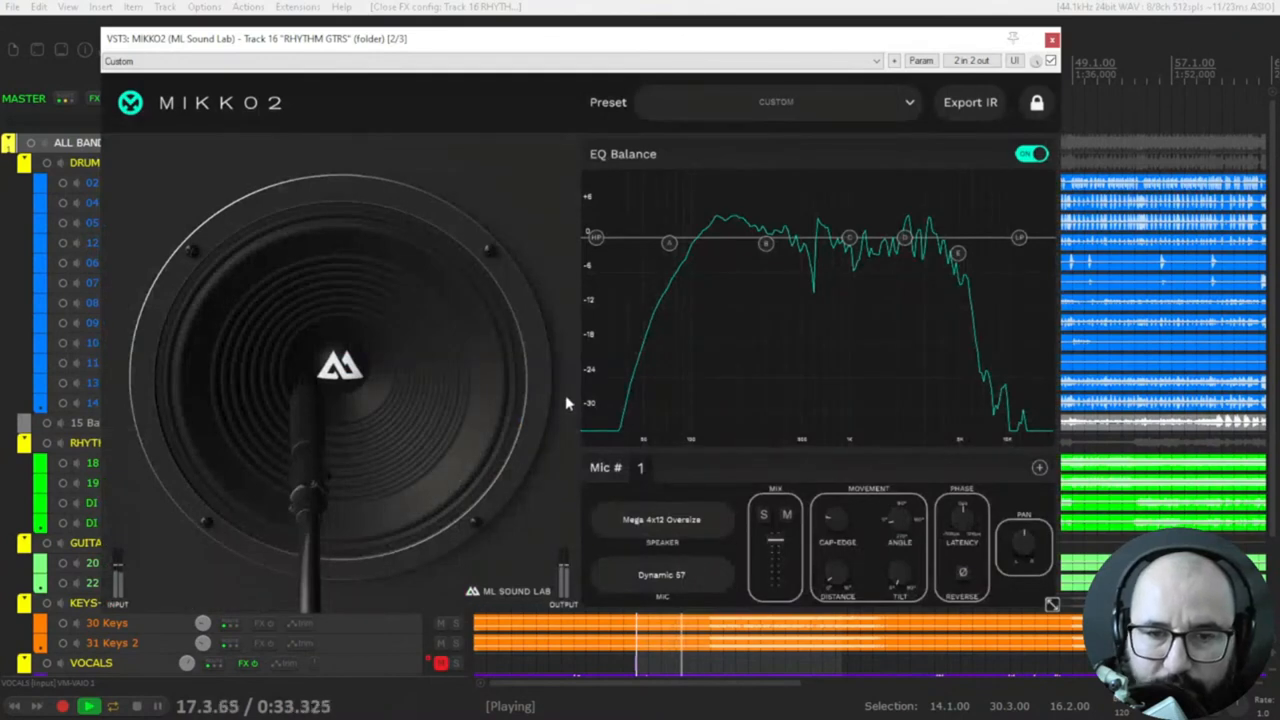
{"action": "mouse_move", "coordinate": [635, 327]}
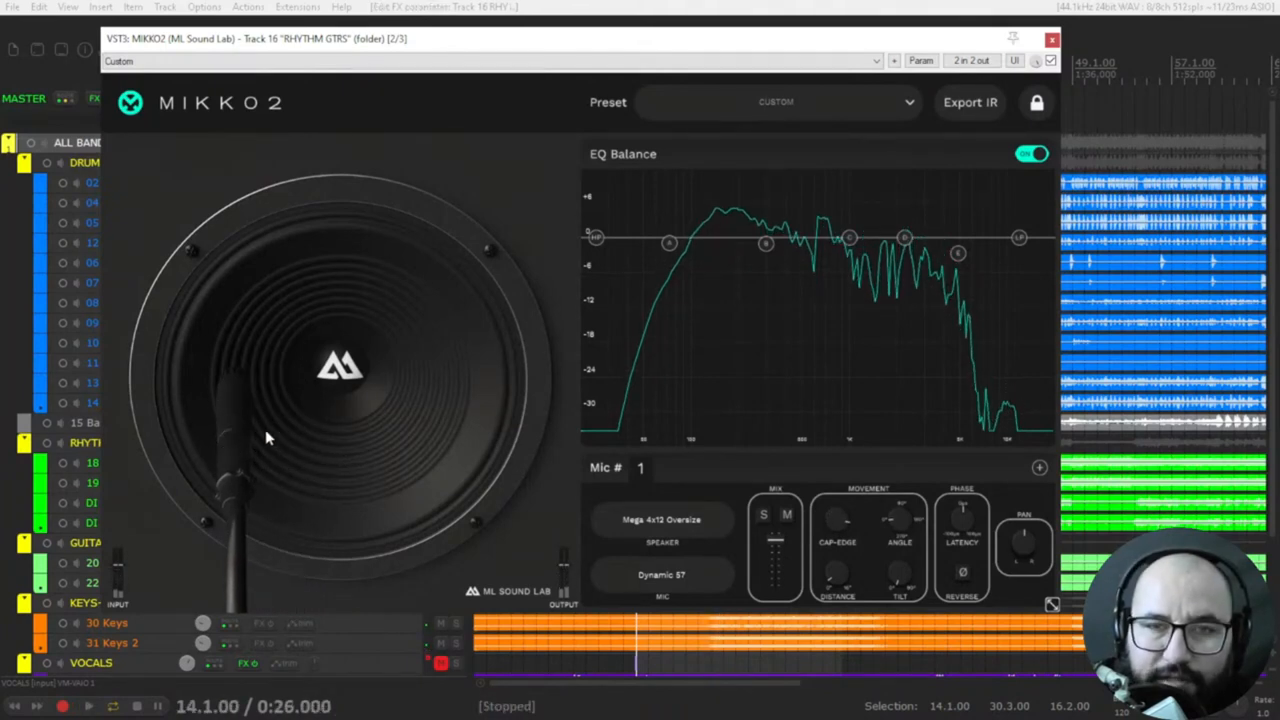
{"action": "mouse_move", "coordinate": [340, 405]}
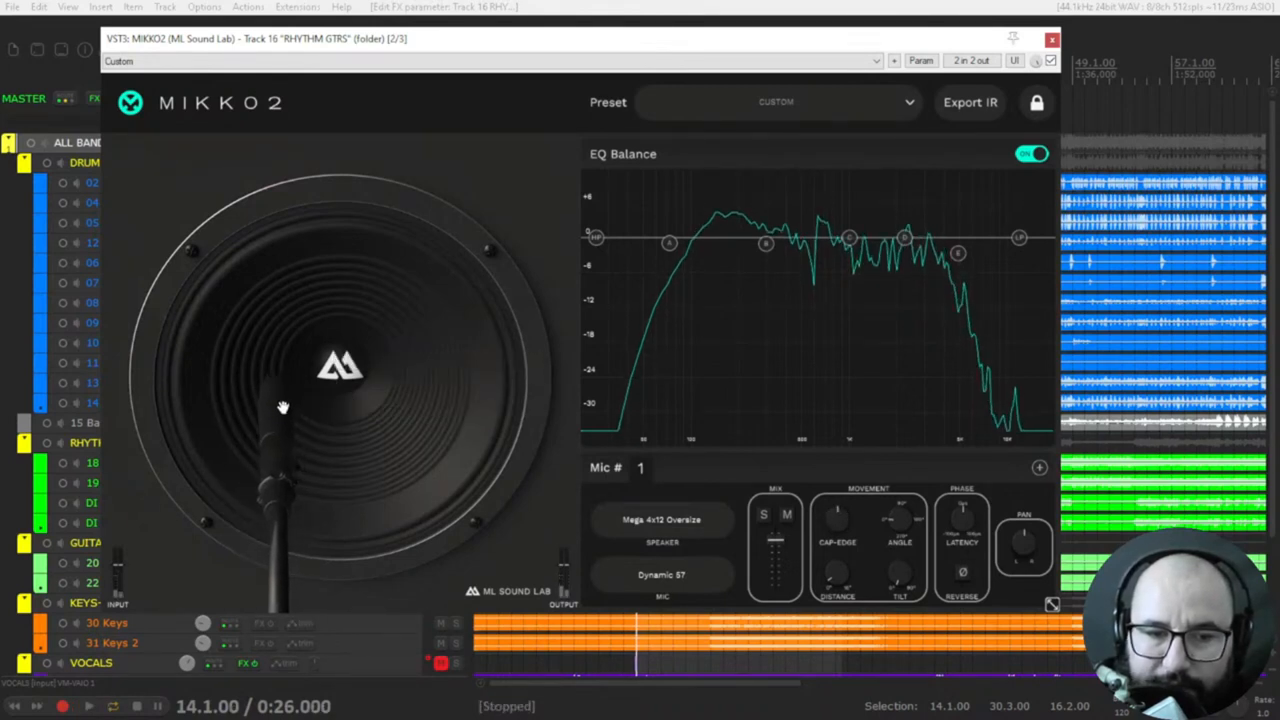
Step: Move the lone Dynamic 57 to an off-center spot near the speaker cone
{"action": "left_click", "coordinate": [89, 706]}
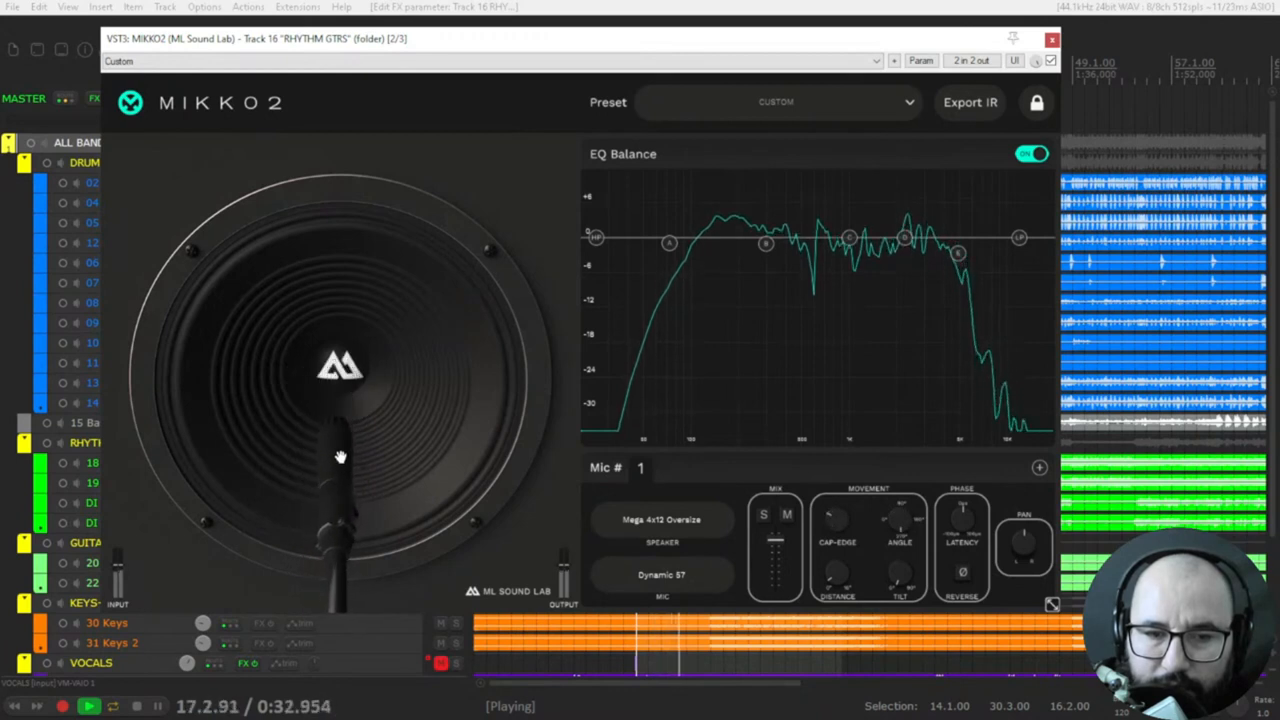
{"action": "mouse_move", "coordinate": [489, 381]}
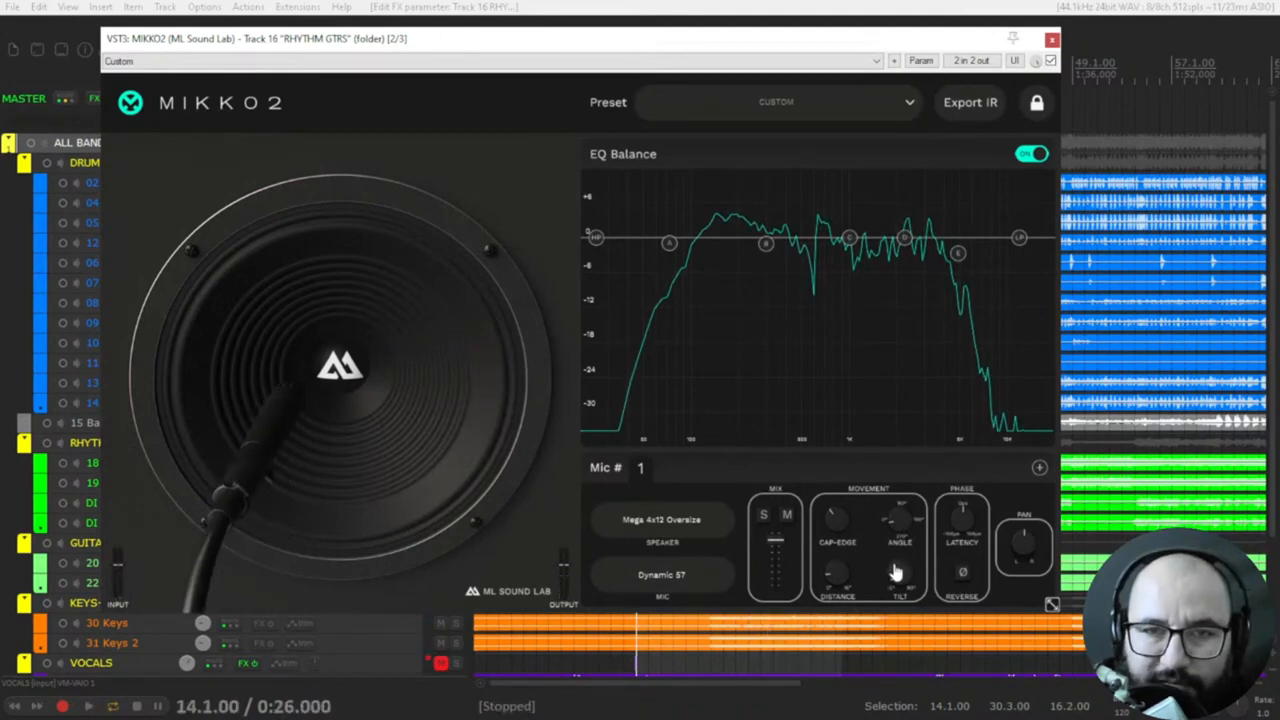
{"action": "mouse_move", "coordinate": [898, 578]}
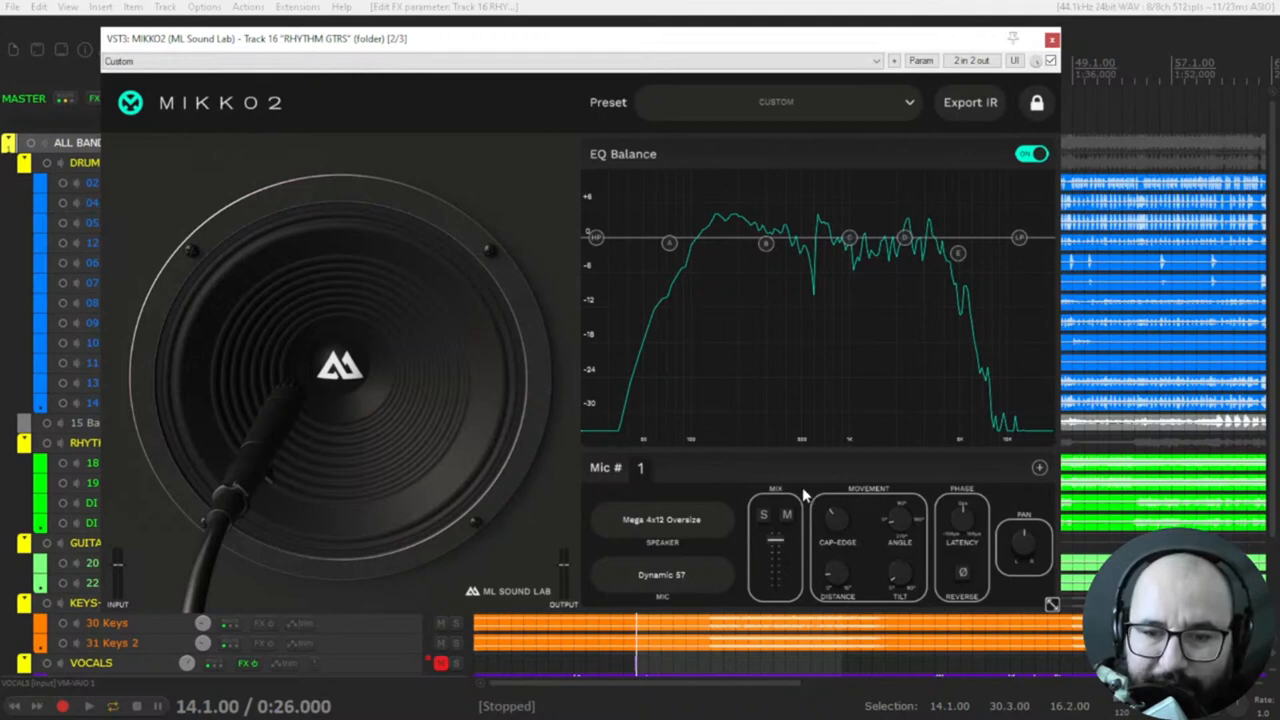
{"action": "mouse_move", "coordinate": [808, 498]}
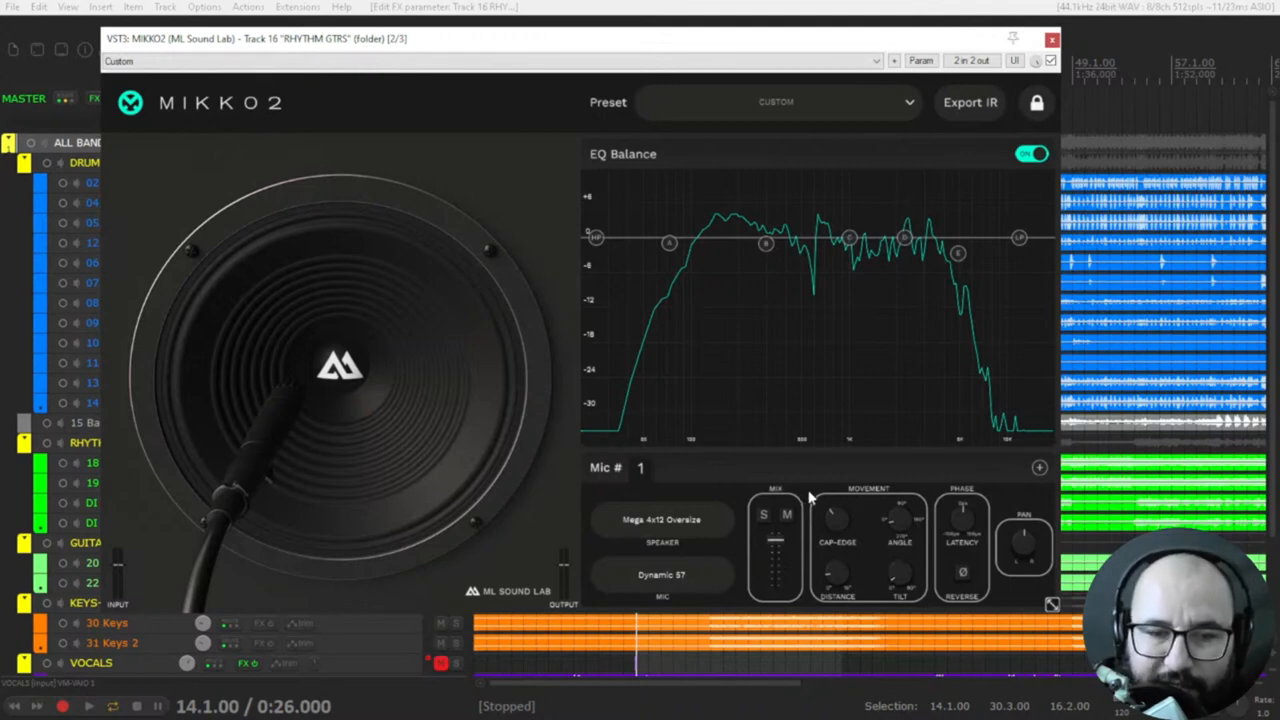
{"action": "mouse_move", "coordinate": [480, 380]}
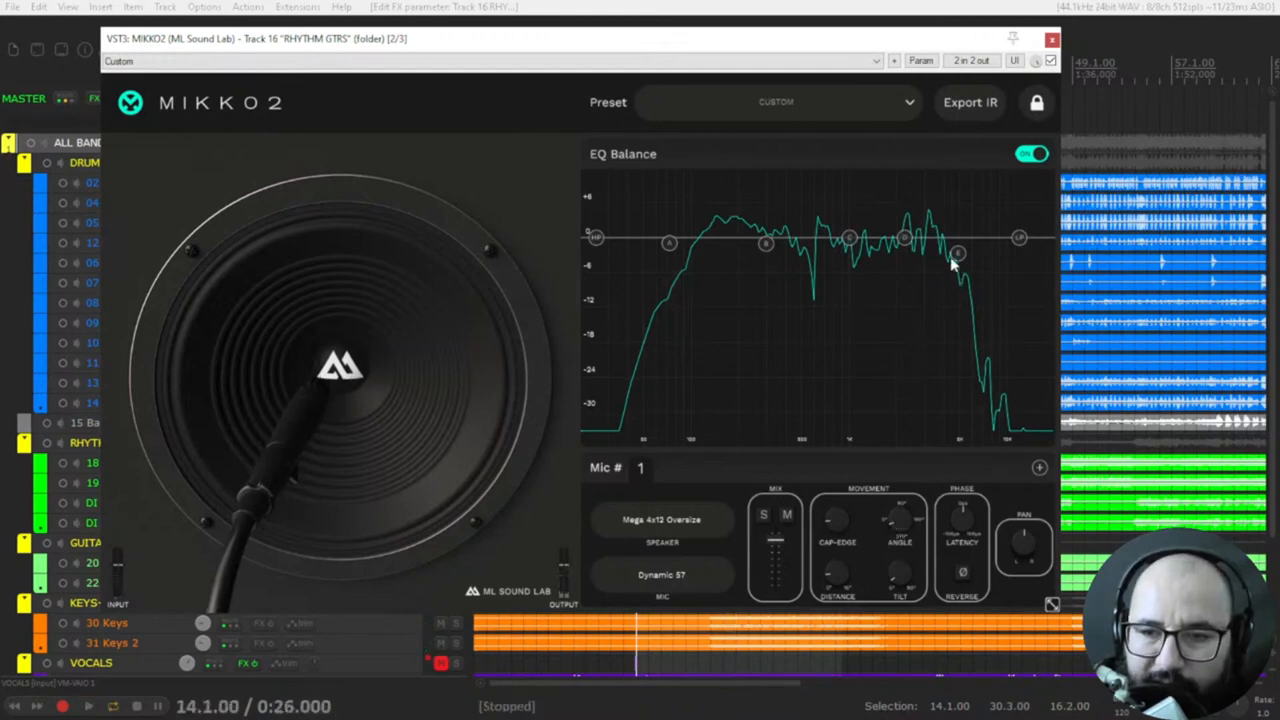
{"action": "mouse_move", "coordinate": [938, 267]}
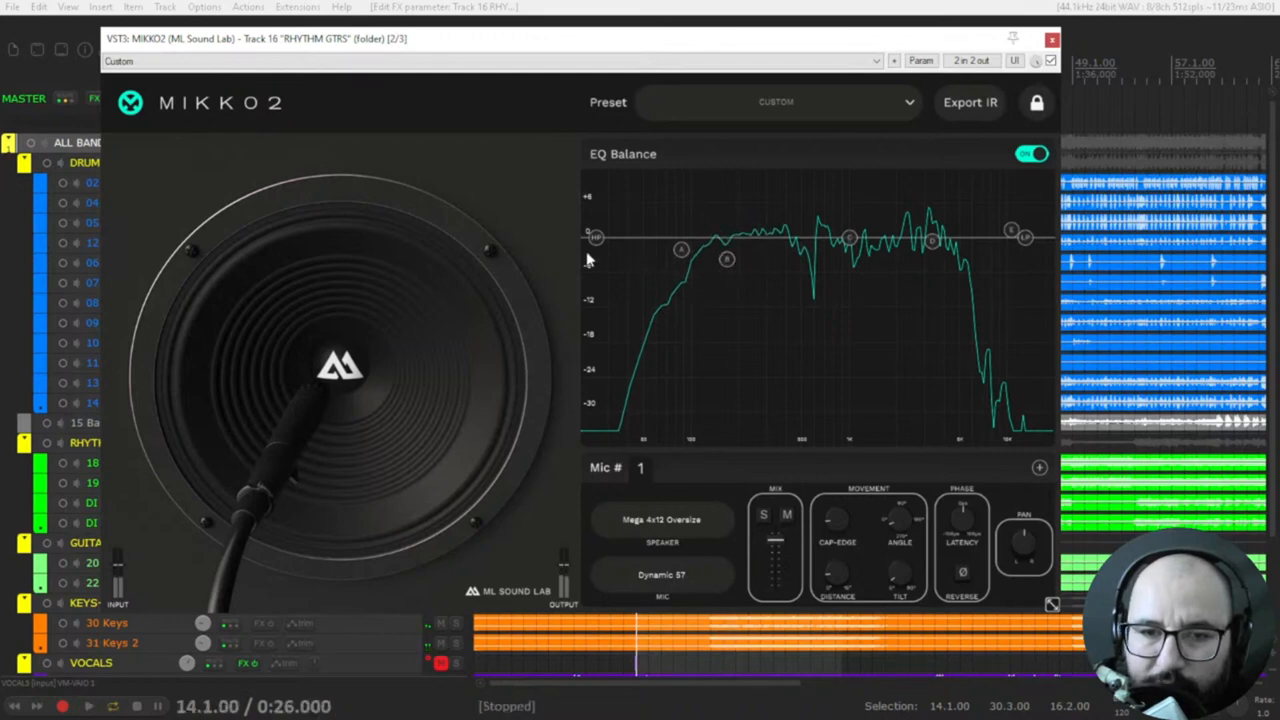
Step: Raise the HP node's cutoff on the EQ Balance curve toward a high-pass shape
{"action": "left_click_drag", "start_coordinate": [596, 237], "coordinate": [652, 237]}
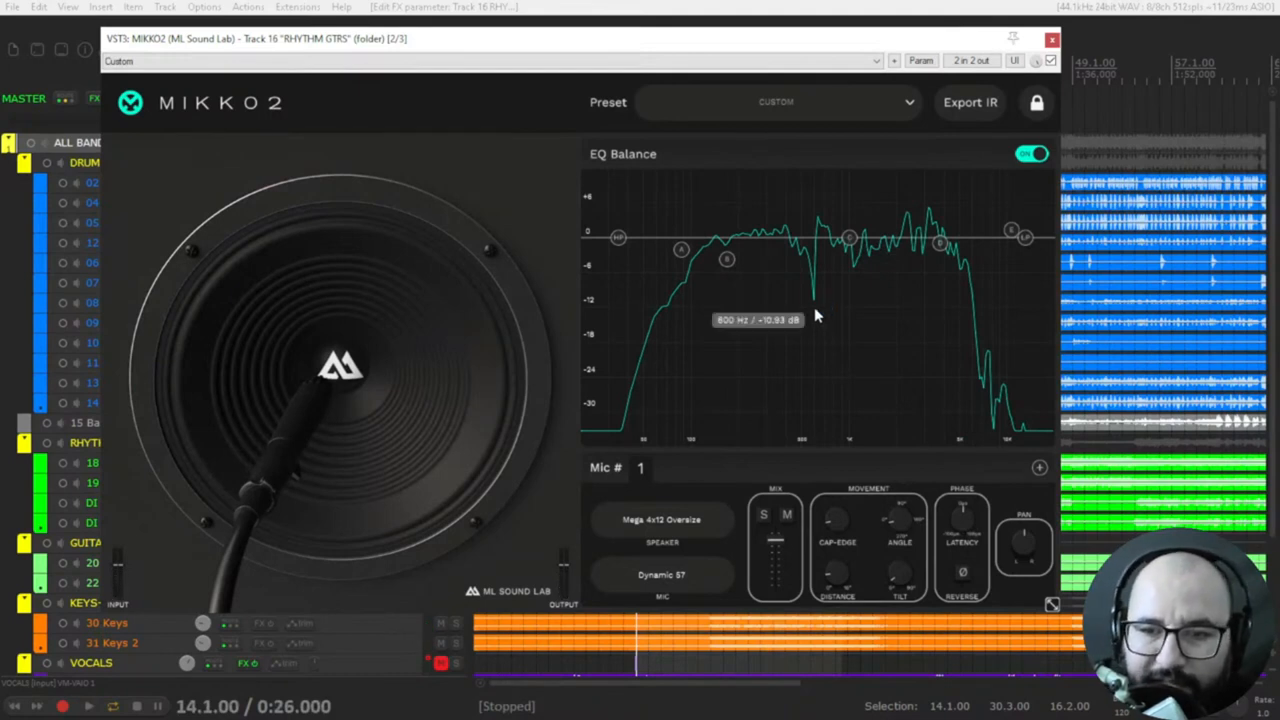
{"action": "mouse_move", "coordinate": [1010, 186]}
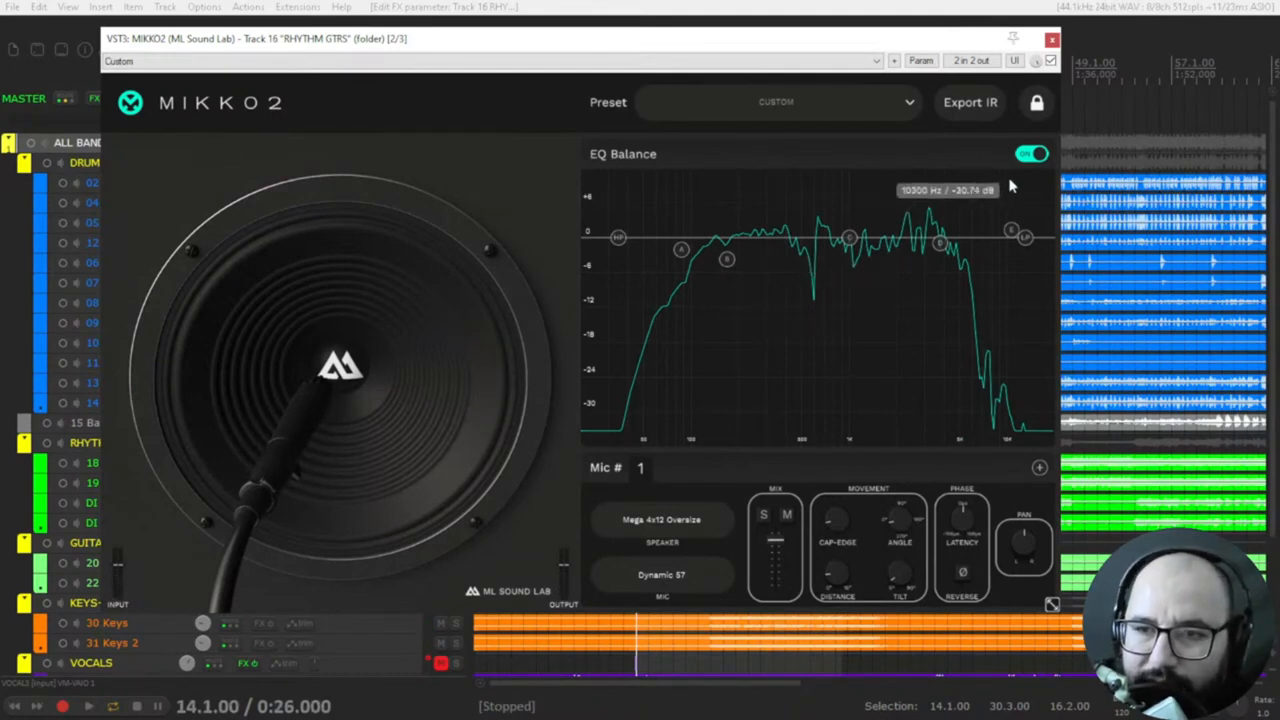
{"action": "mouse_move", "coordinate": [1010, 195]}
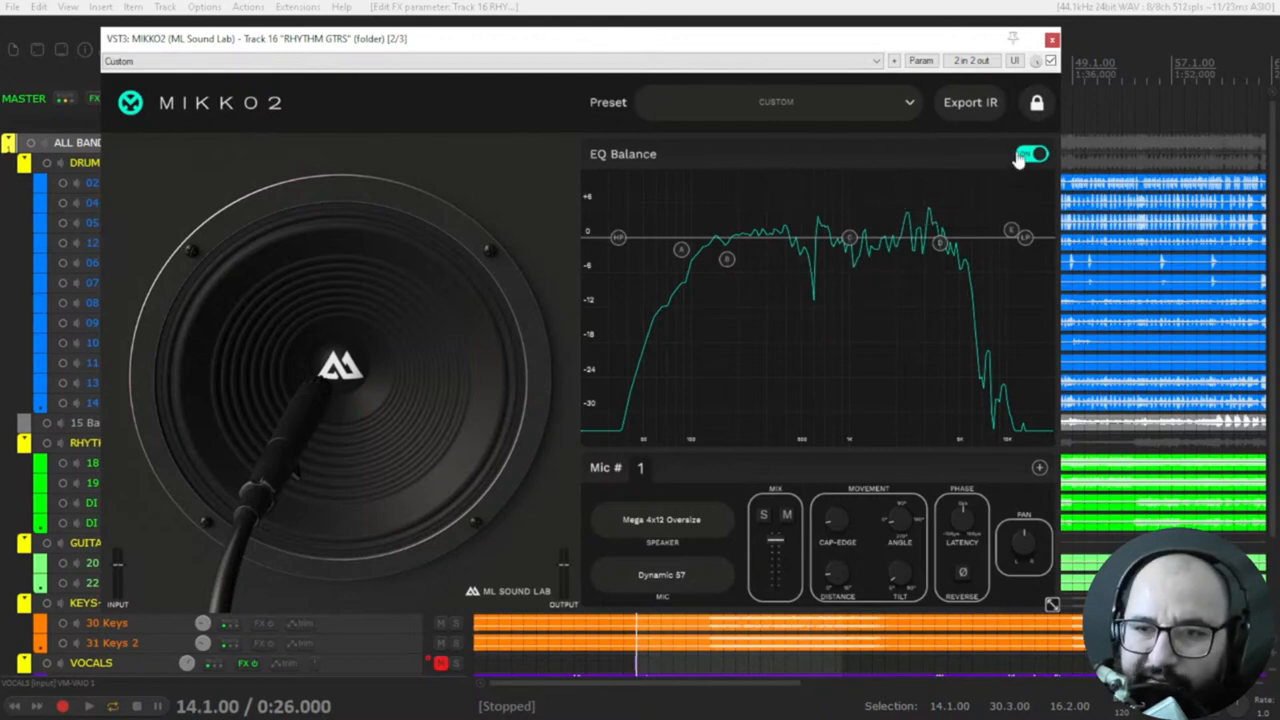
{"action": "left_click", "coordinate": [1032, 153]}
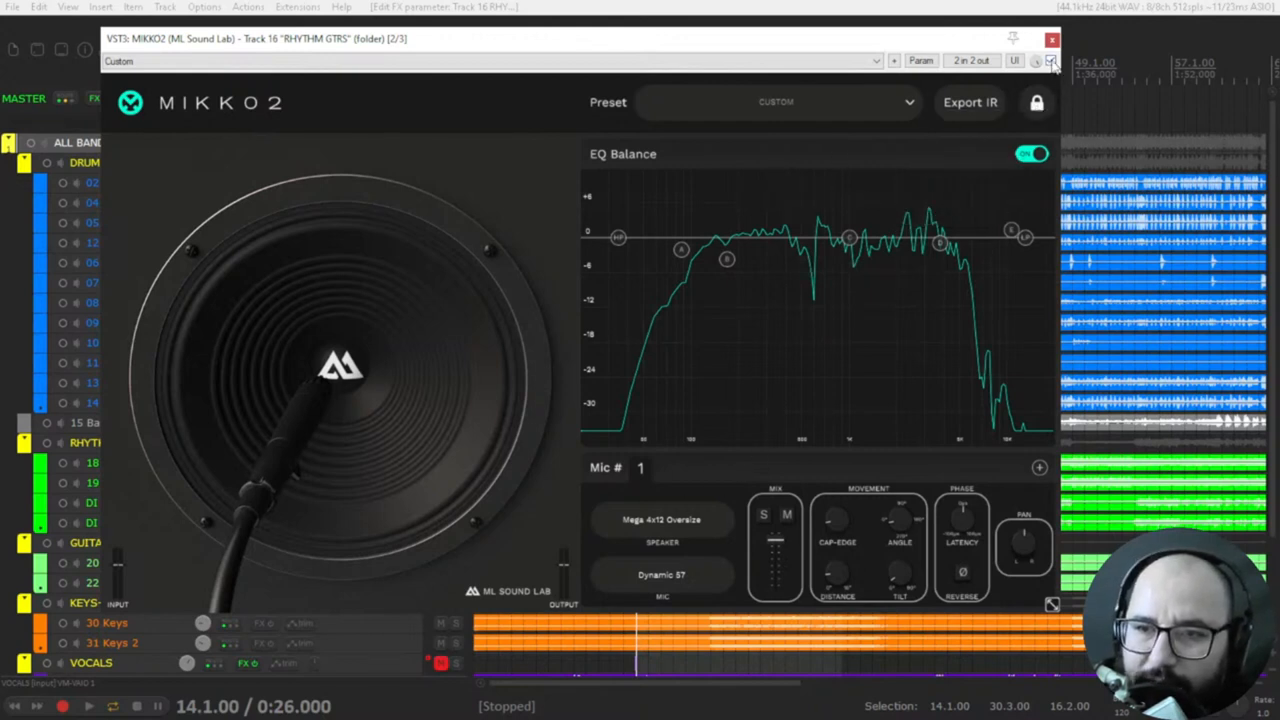